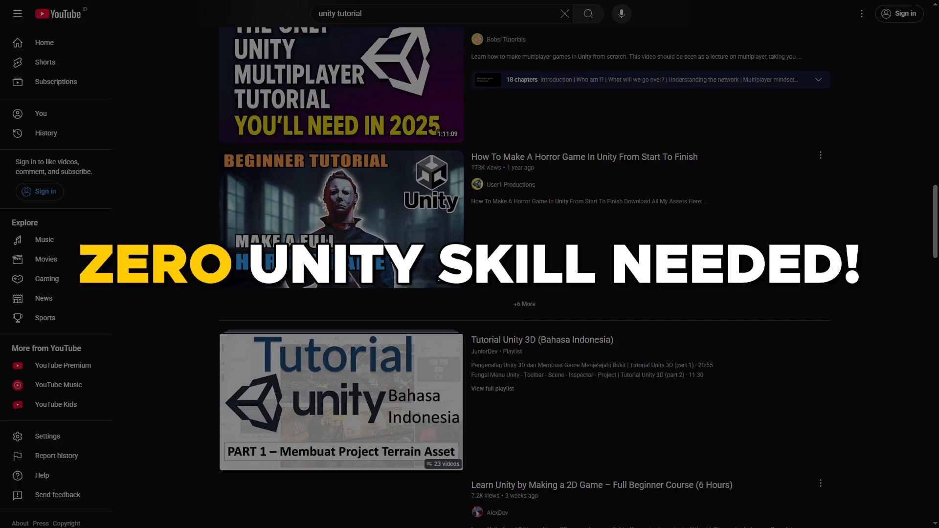
# Get the free H.A.L.O. Pack for $0.00 and view the order's downloadable content
pyautogui.scroll(-3)
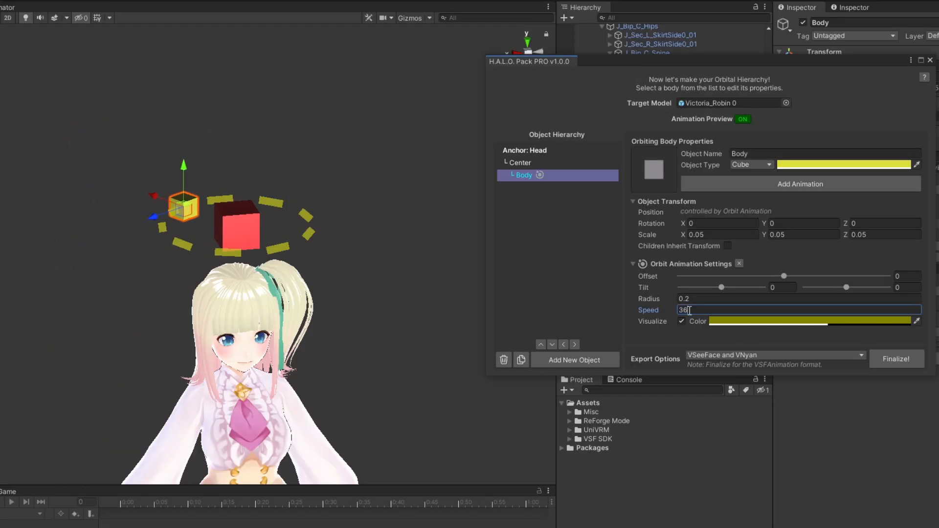
pyautogui.write('0')
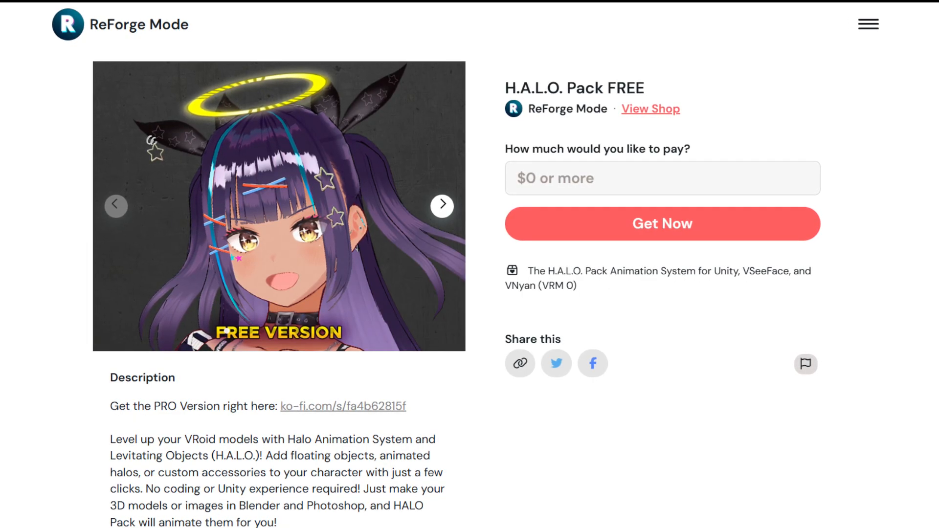
pyautogui.click(662, 223)
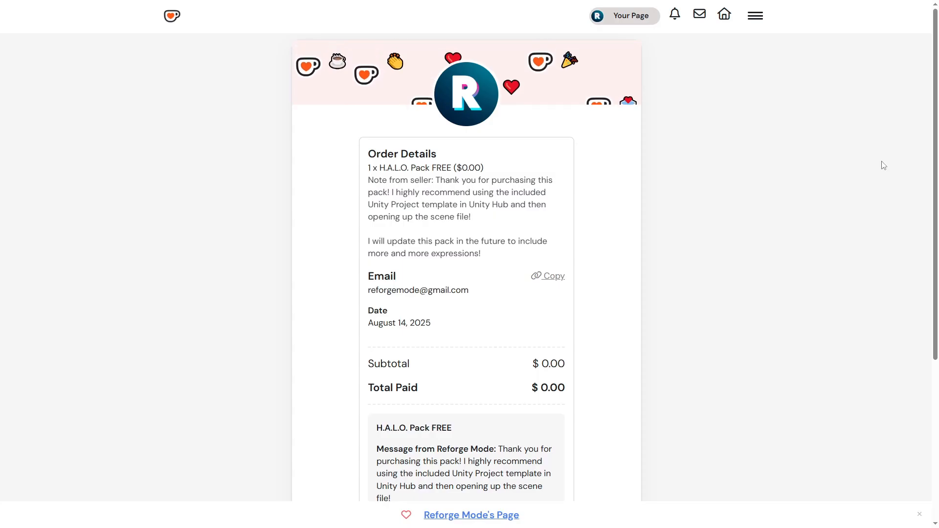
pyautogui.scroll(-3)
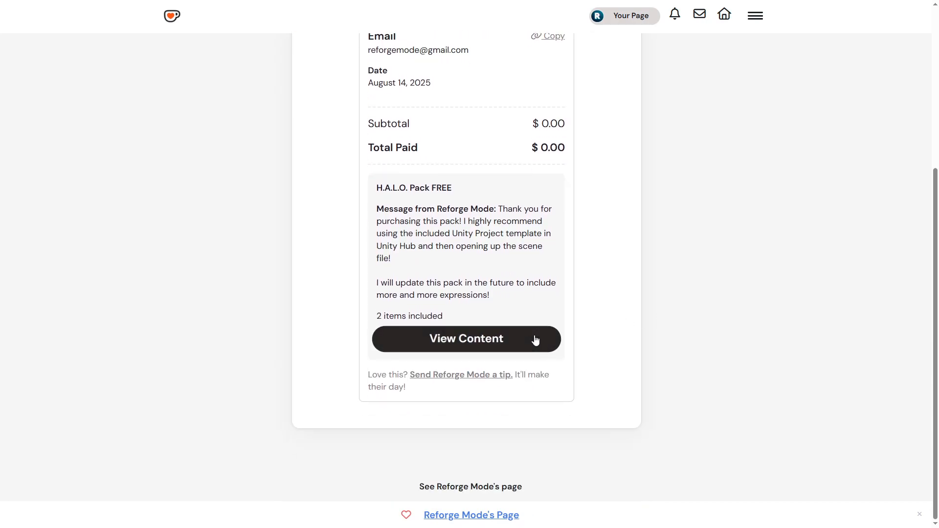
pyautogui.click(466, 338)
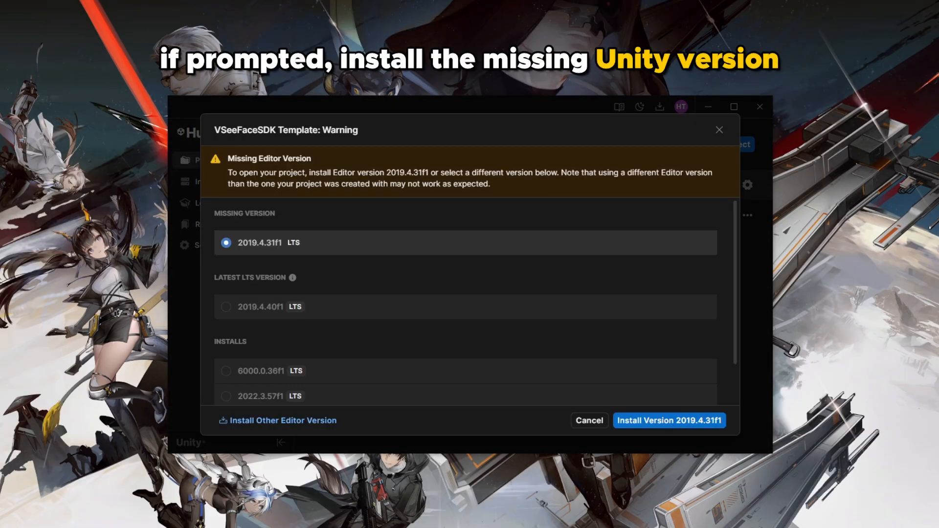
pyautogui.moveTo(677, 429)
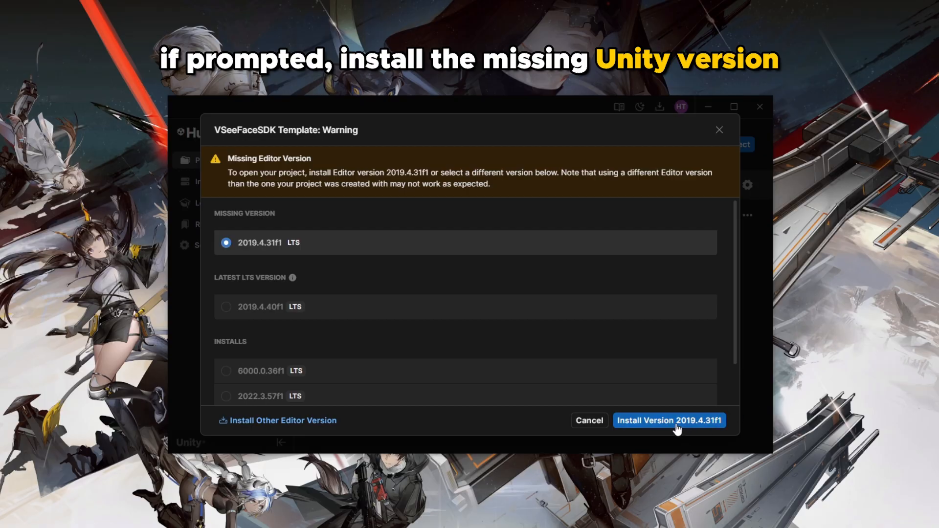
# Start installing the missing Unity editor version 2019.4.31f1
pyautogui.click(670, 421)
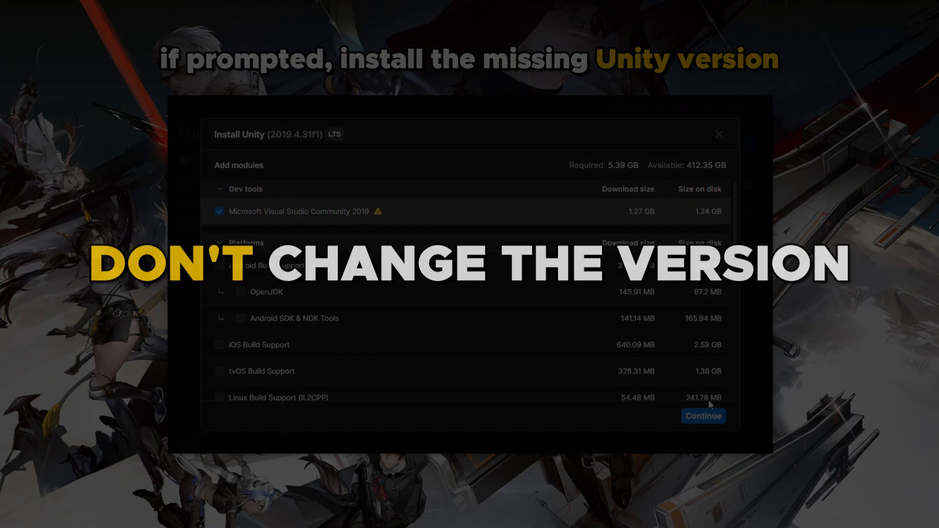
pyautogui.moveTo(836, 350)
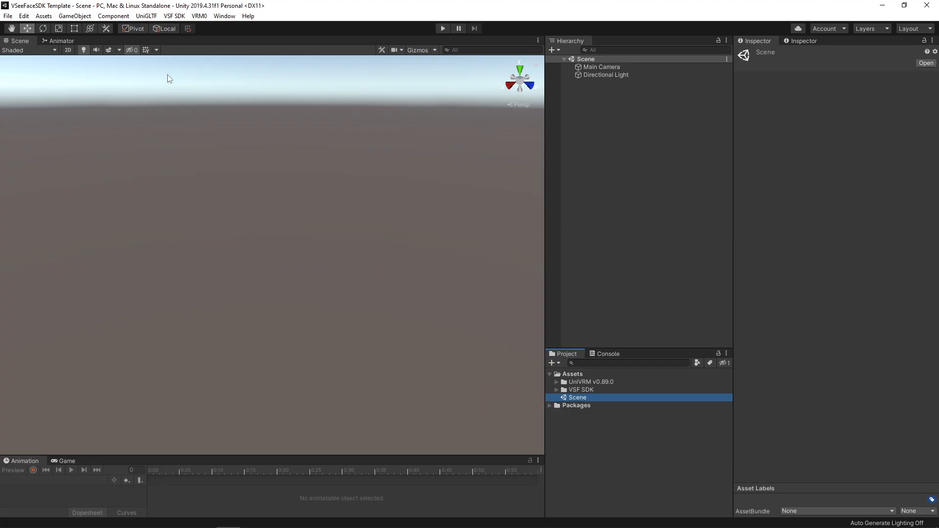
# Import all files of HALO Pack Lite v1.0.0.unitypackage as a custom package
pyautogui.click(43, 15)
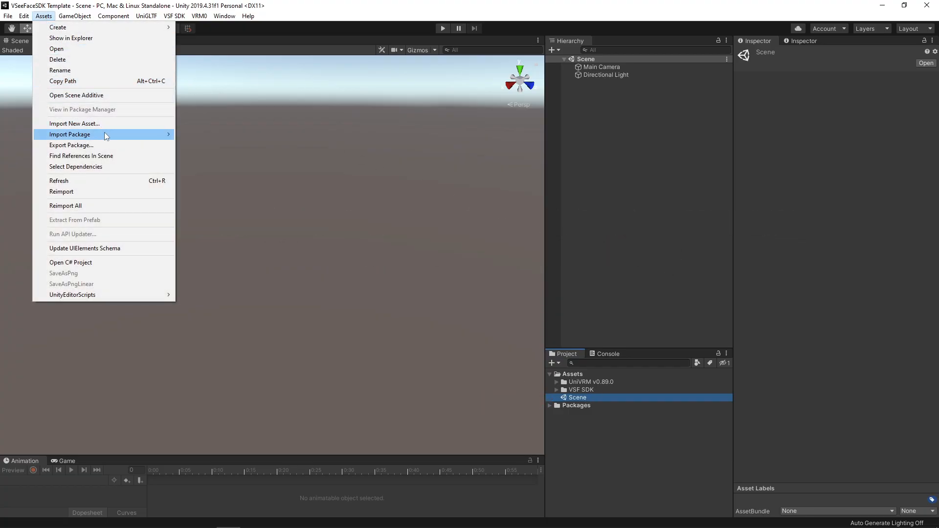
pyautogui.click(69, 134)
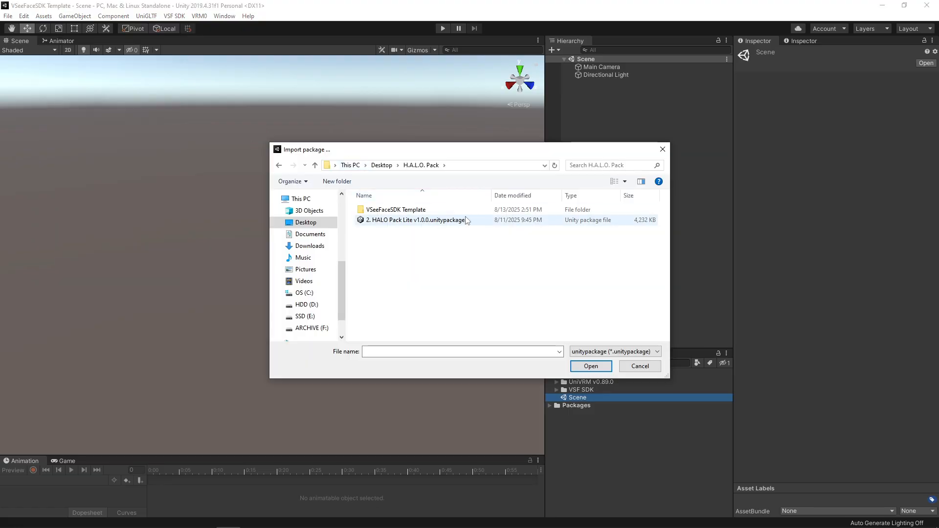
pyautogui.click(416, 219)
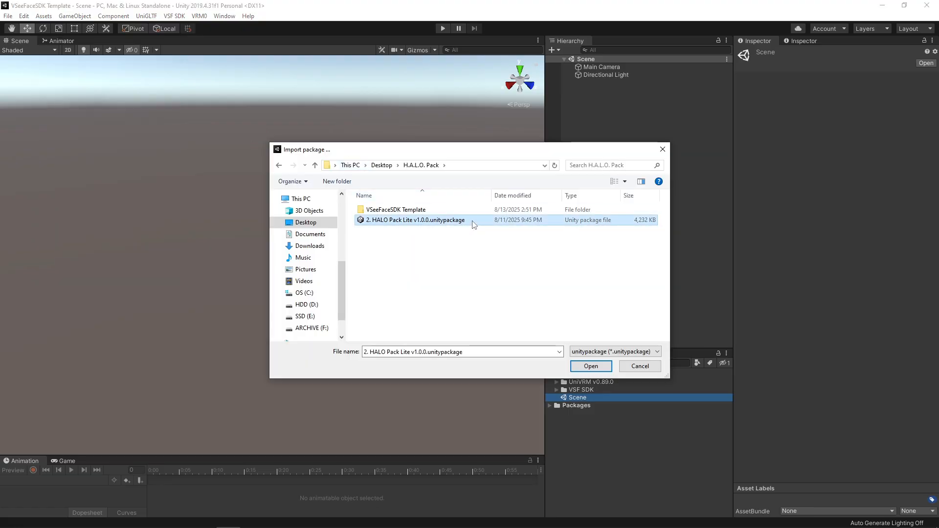
pyautogui.click(589, 366)
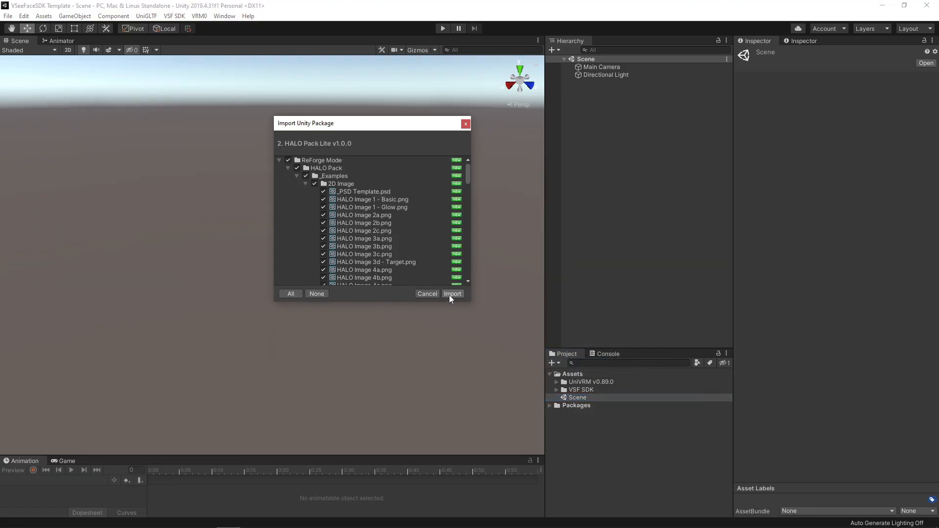
pyautogui.click(453, 293)
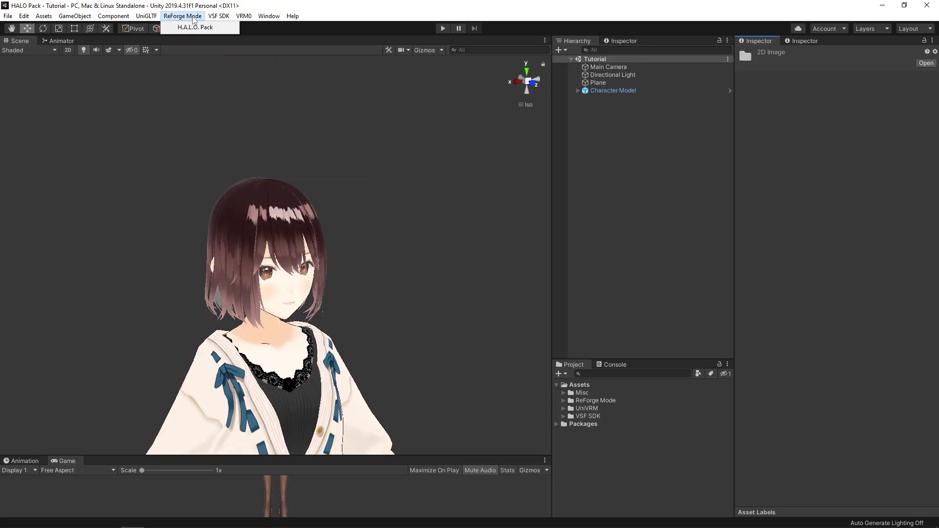
# Launch the H.A.L.O. Pack window from the ReForge Mode menu
pyautogui.click(192, 27)
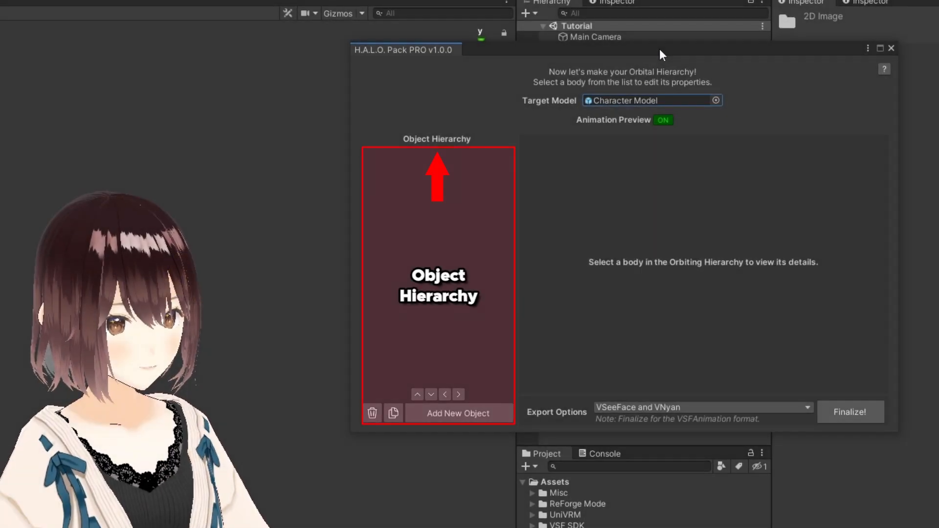
# Add an anchor named Head and attach it to the character's head bone
pyautogui.click(459, 413)
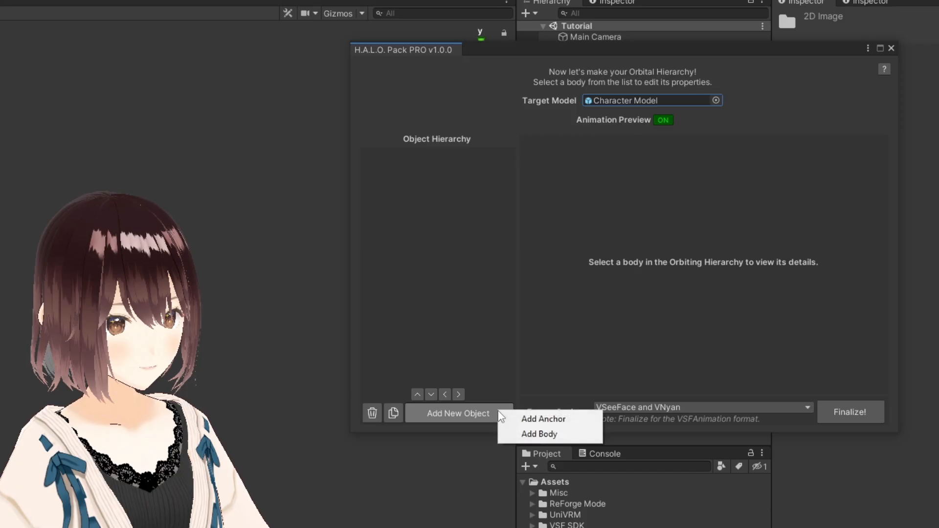
pyautogui.click(542, 419)
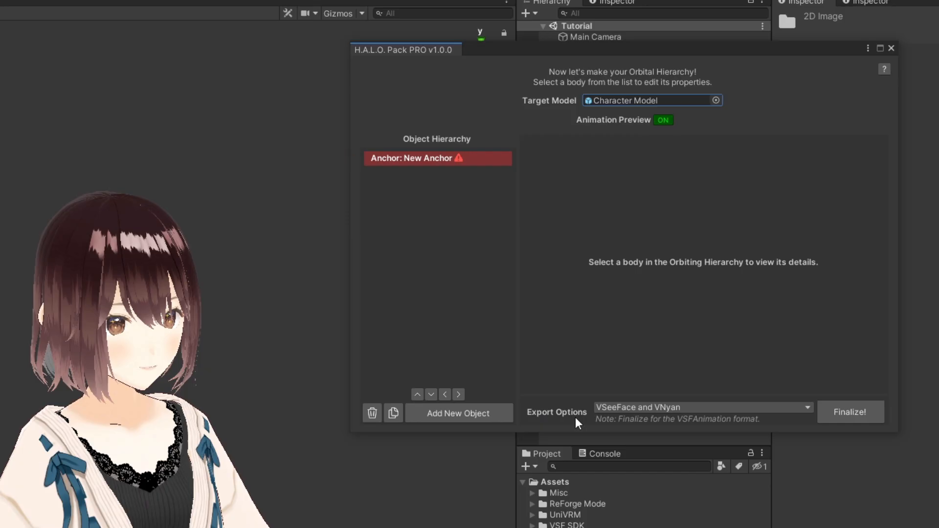
pyautogui.click(437, 158)
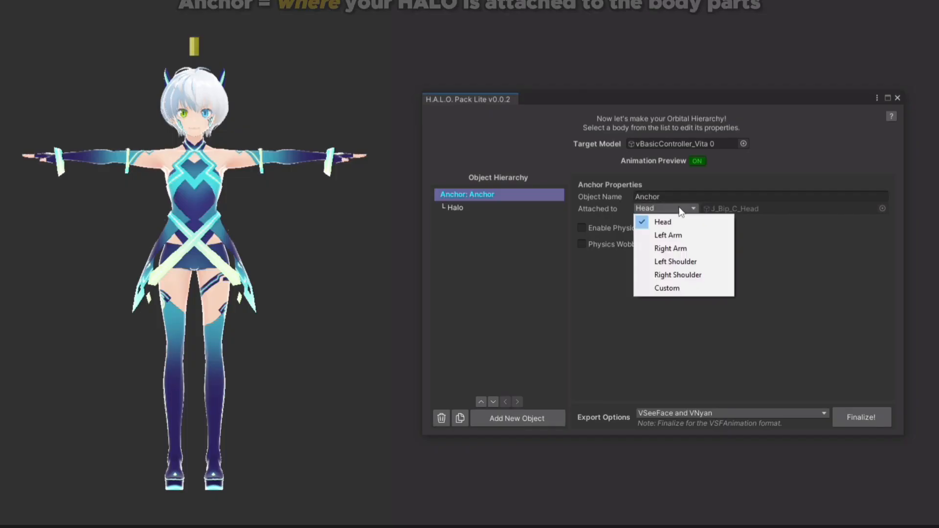
pyautogui.click(670, 248)
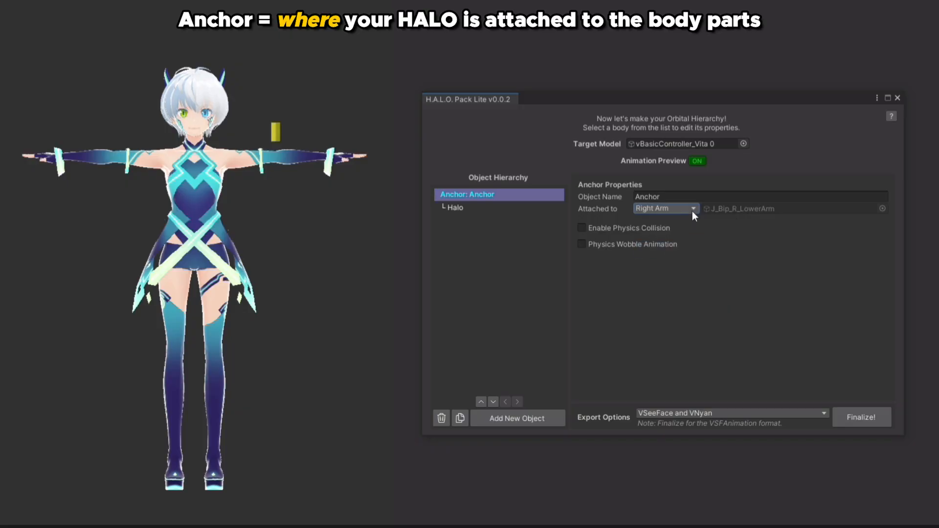
pyautogui.click(665, 208)
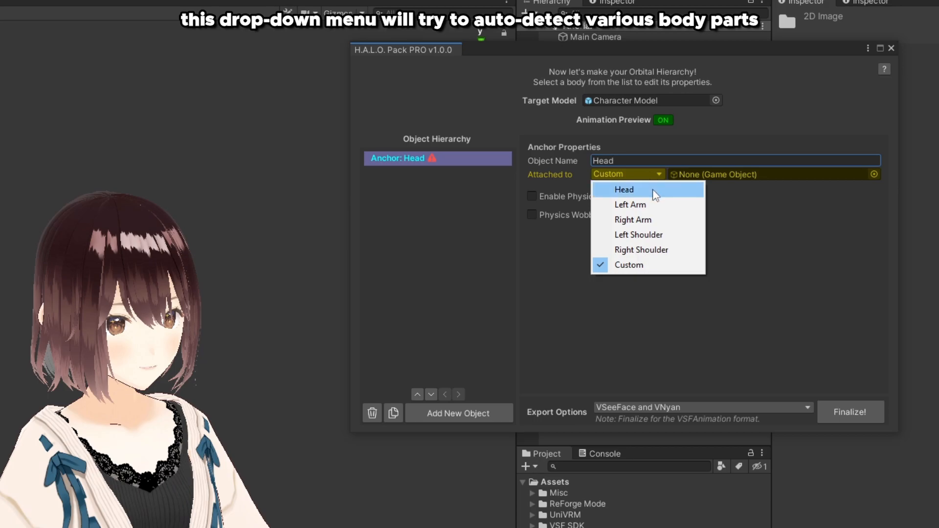
pyautogui.click(624, 189)
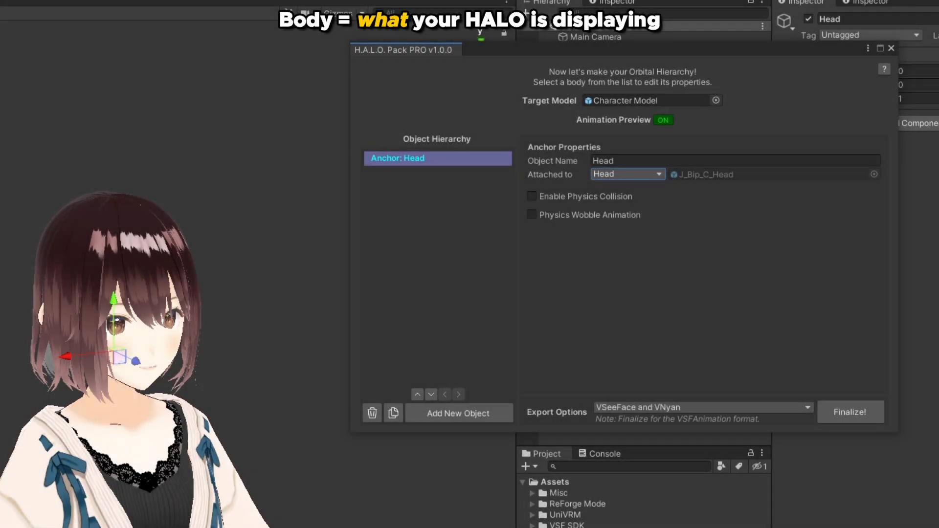
# Add a body named HALO Image under Head, at Position Y 0.27, of type Image 2D
pyautogui.click(459, 414)
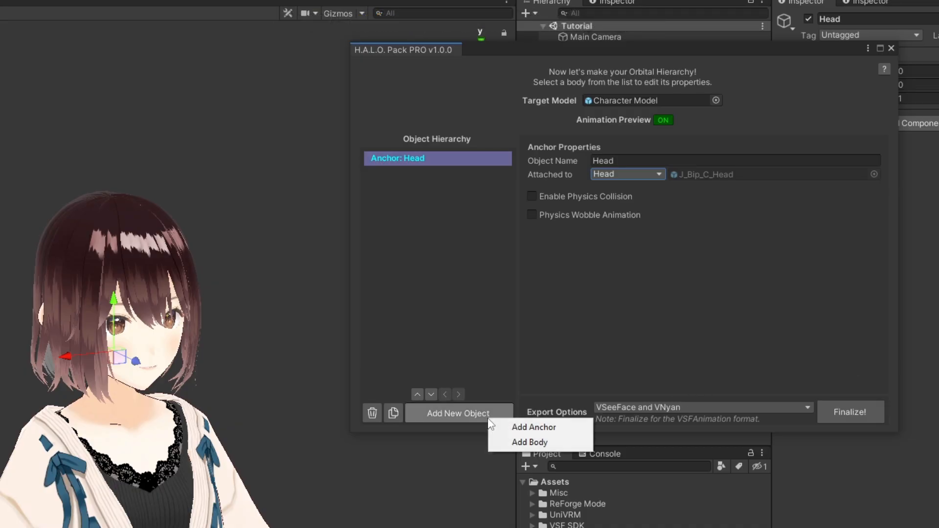
pyautogui.click(529, 442)
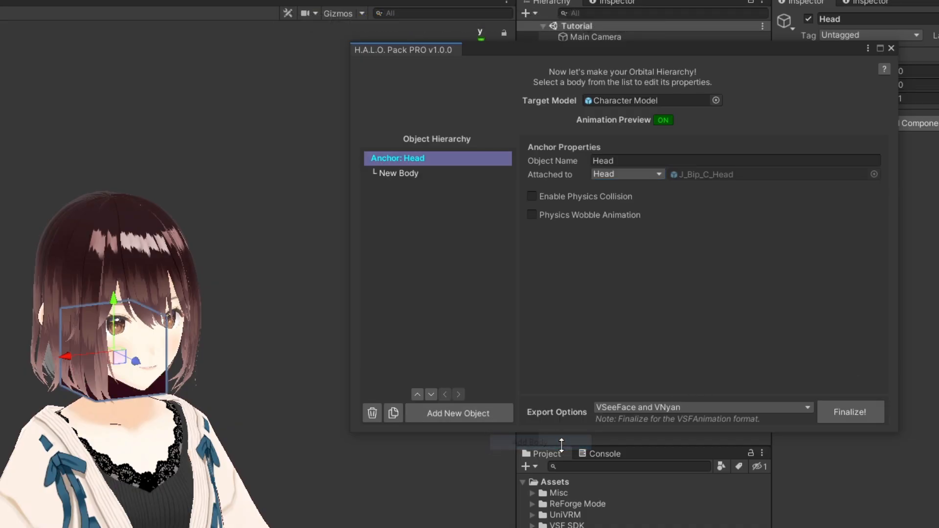
pyautogui.click(399, 174)
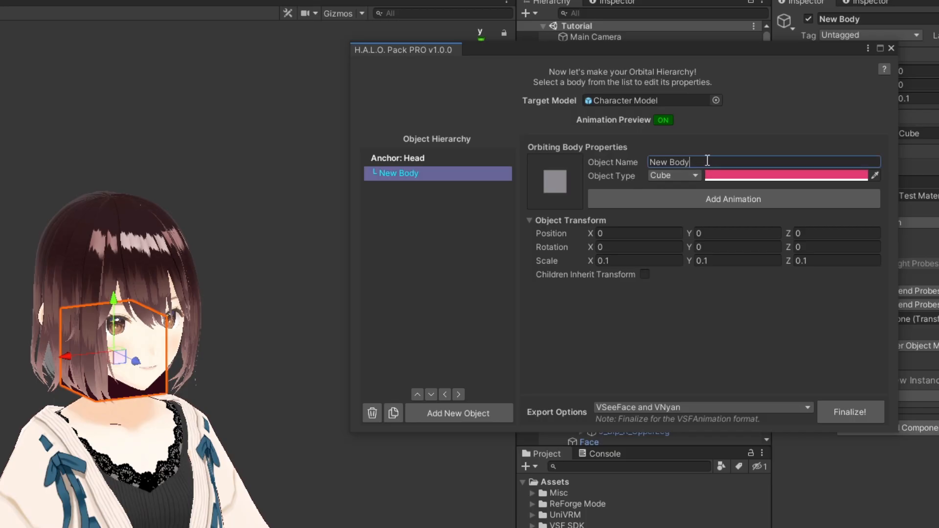
pyautogui.write('HALO Image')
pyautogui.click(738, 234)
pyautogui.write('.3')
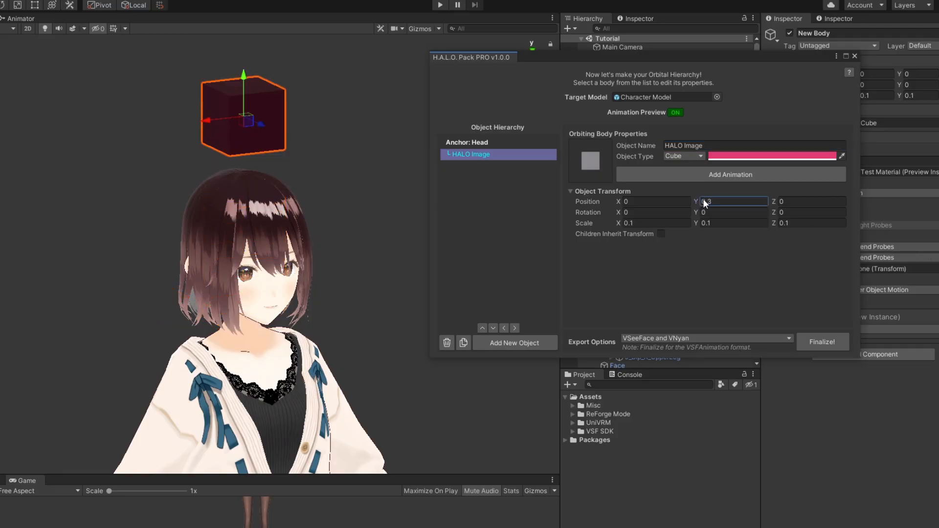
pyautogui.write('0.27')
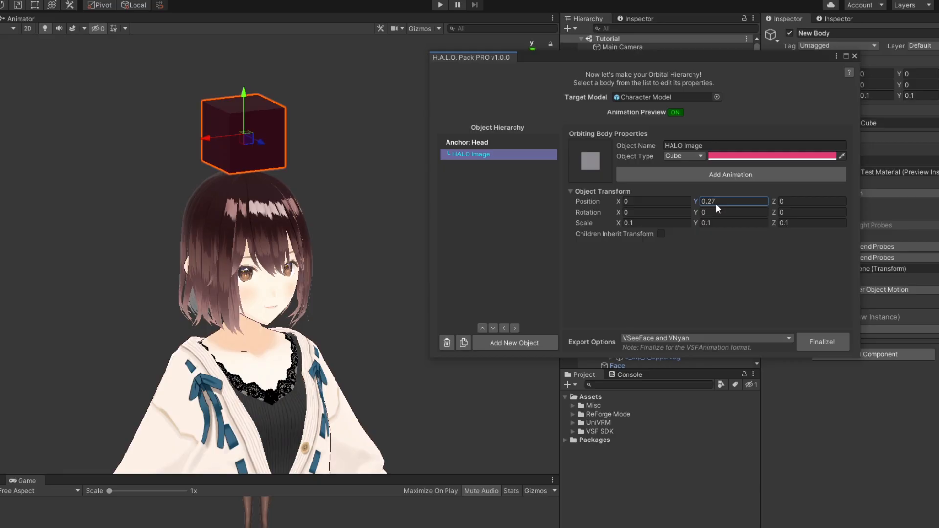
pyautogui.click(683, 157)
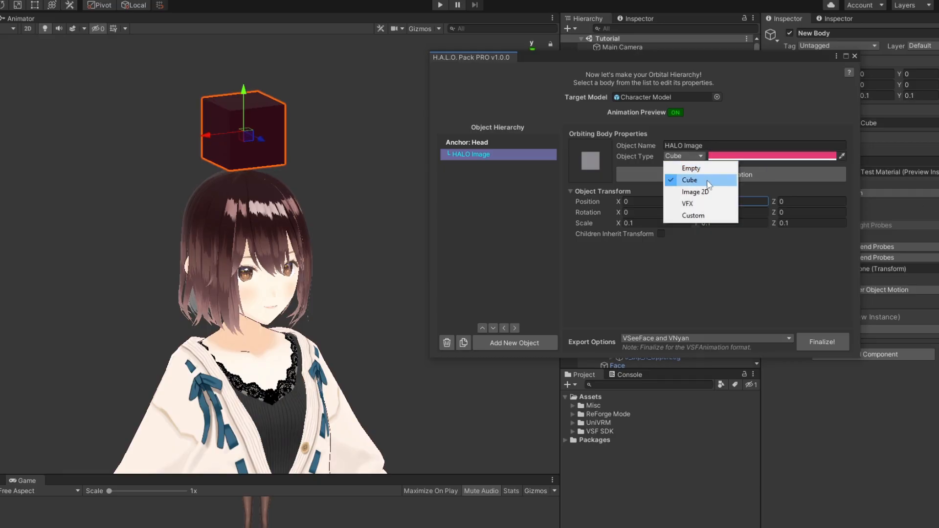
pyautogui.click(695, 192)
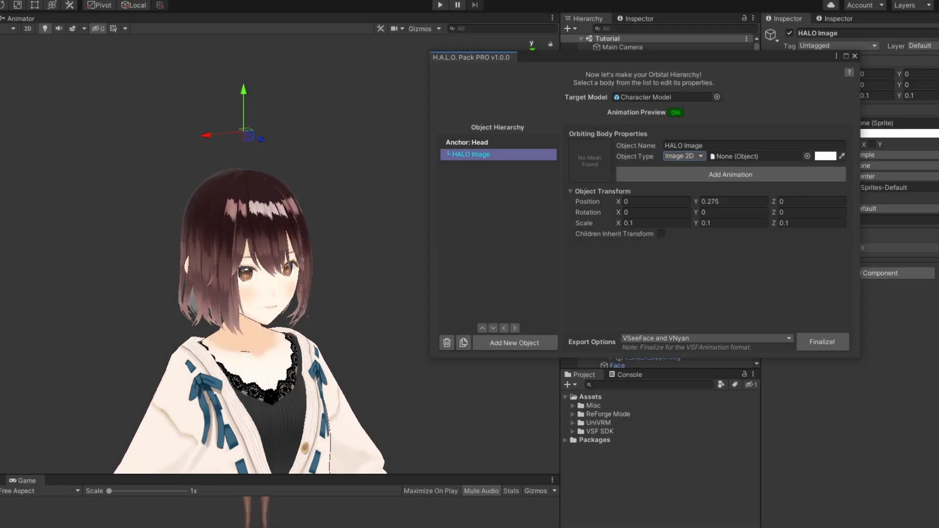
# Browse to the HALO Pack 2D Image examples and open the _PSD Template in Photoshop
pyautogui.click(573, 414)
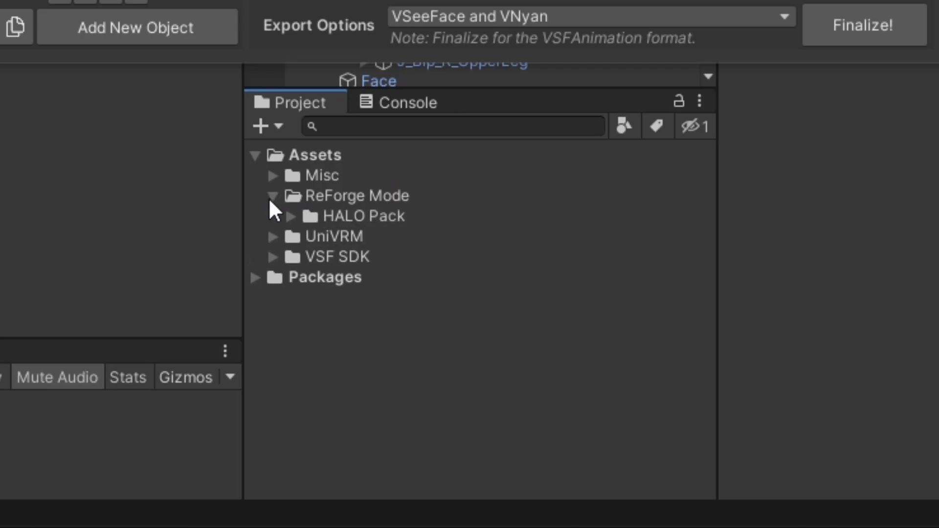
pyautogui.click(289, 216)
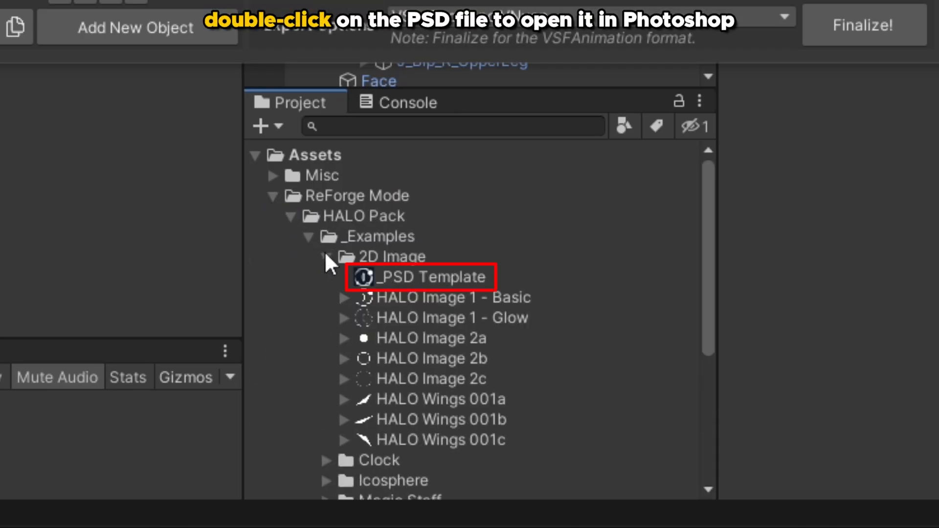
pyautogui.doubleClick(419, 277)
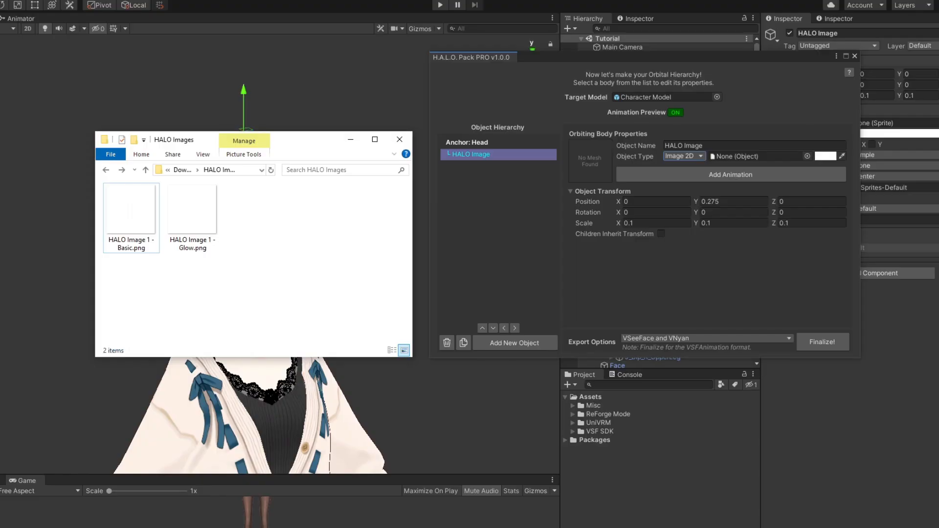
pyautogui.click(131, 208)
pyautogui.write('30')
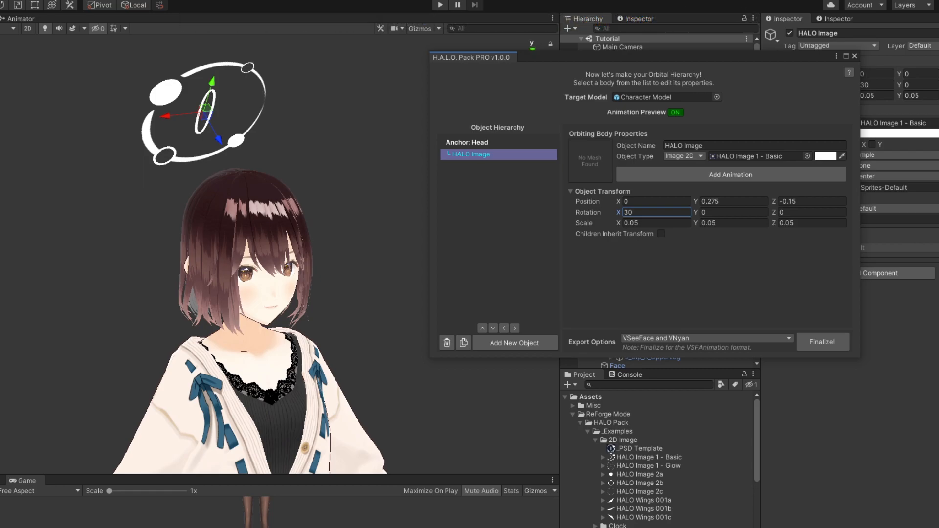
# Tint the halo sprite orange and set up the HALO Glow body's colour
pyautogui.click(825, 155)
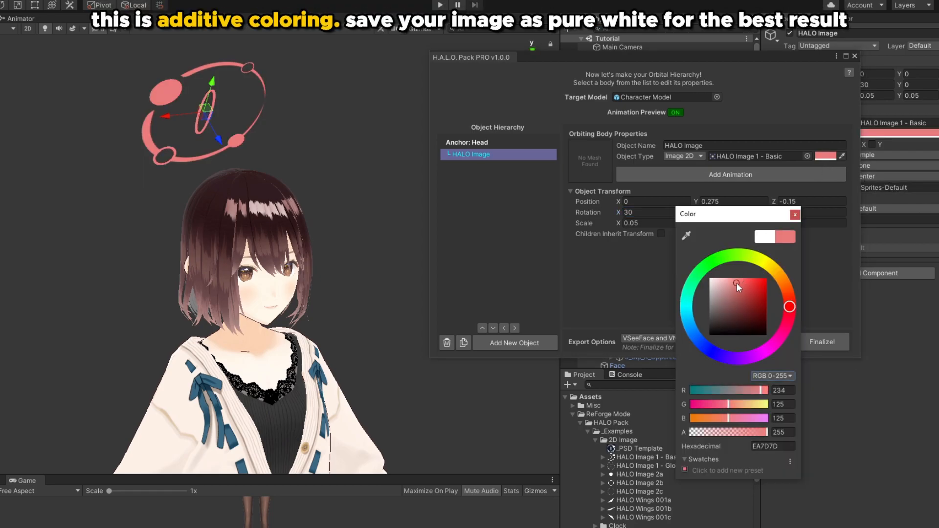
pyautogui.click(781, 276)
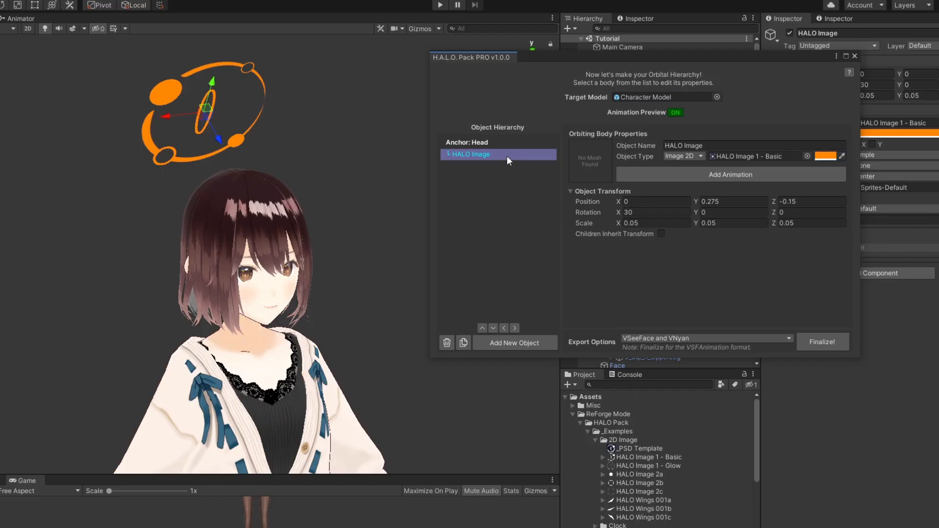
pyautogui.click(464, 343)
pyautogui.write('Glow')
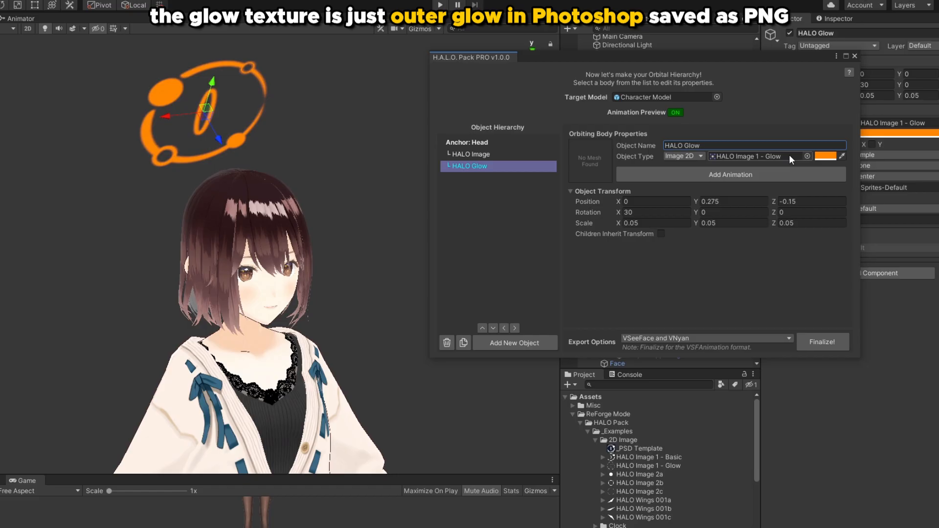
pyautogui.click(826, 157)
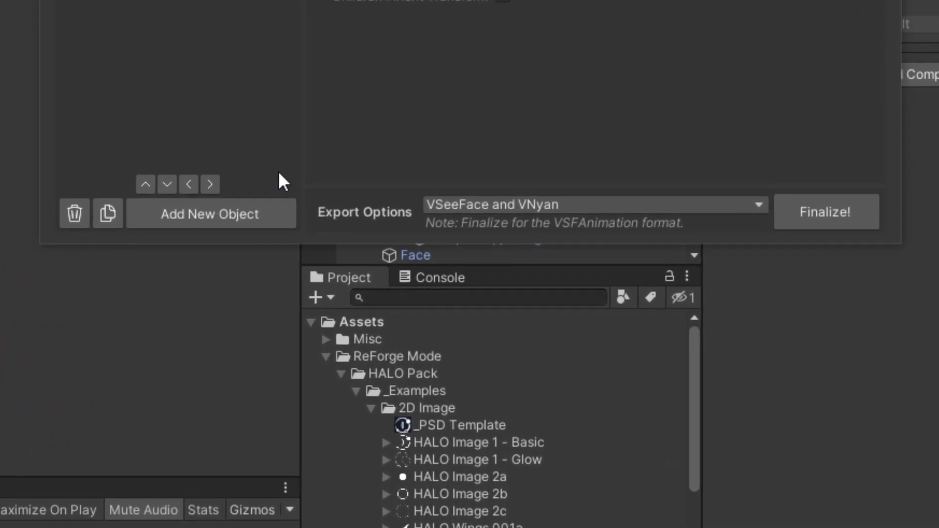
pyautogui.moveTo(713, 213)
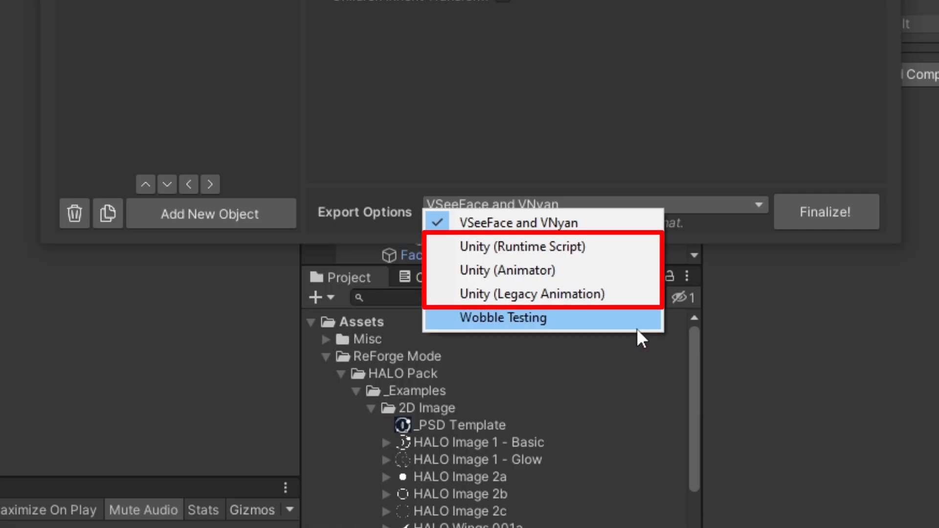
# Finalize the halo animations with VSeeFace and VNyan export format and confirm
pyautogui.click(504, 222)
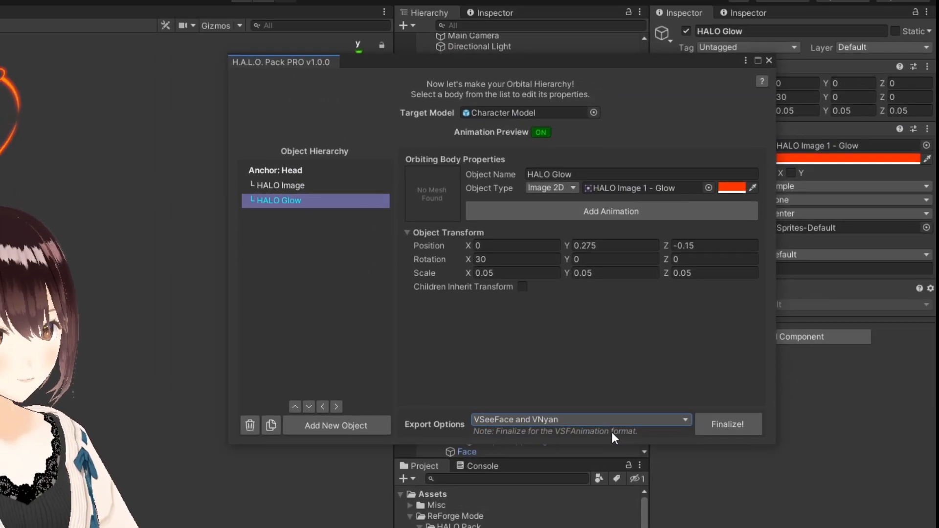
pyautogui.click(727, 424)
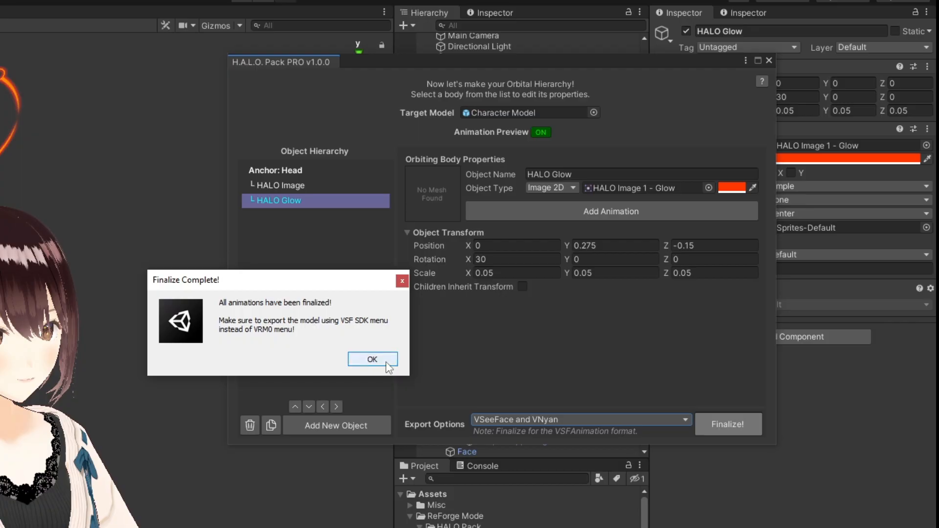
pyautogui.click(371, 359)
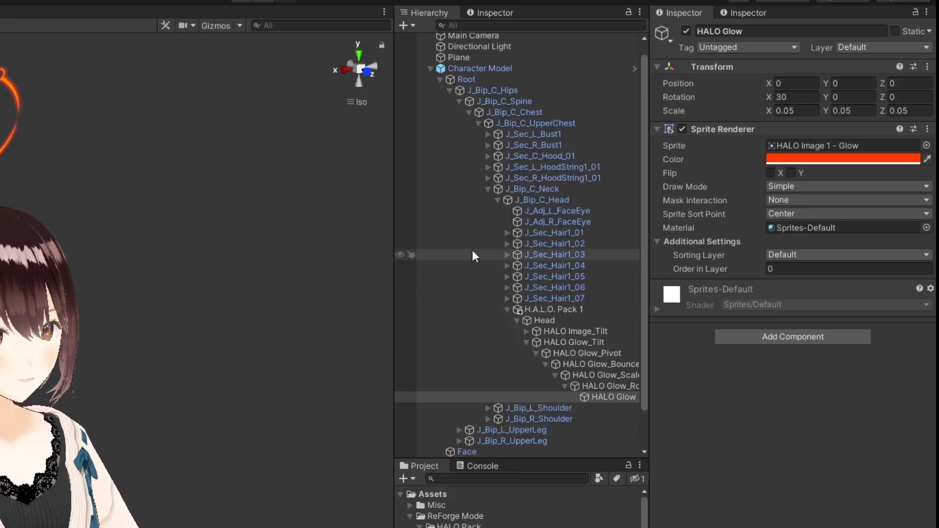
# Export the haloed character as an avatar bundle from the VSF SDK menu
pyautogui.click(479, 69)
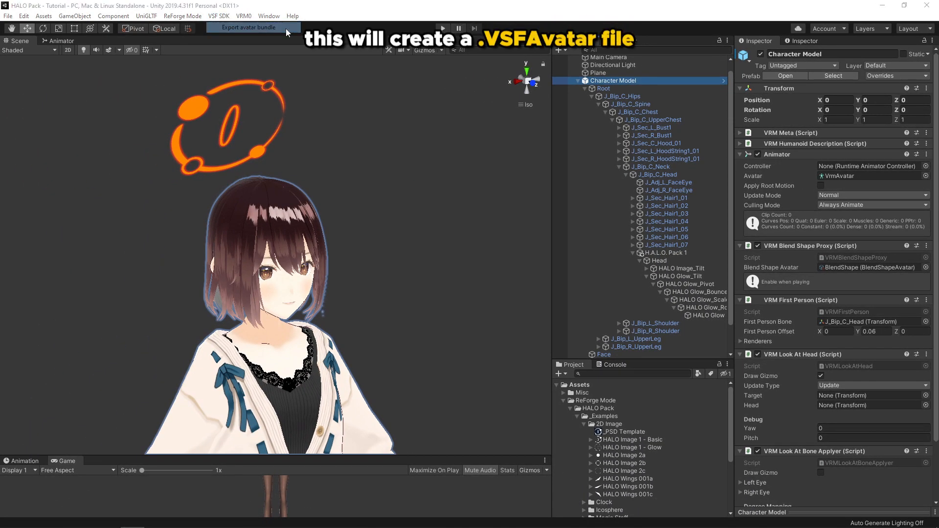
pyautogui.click(247, 27)
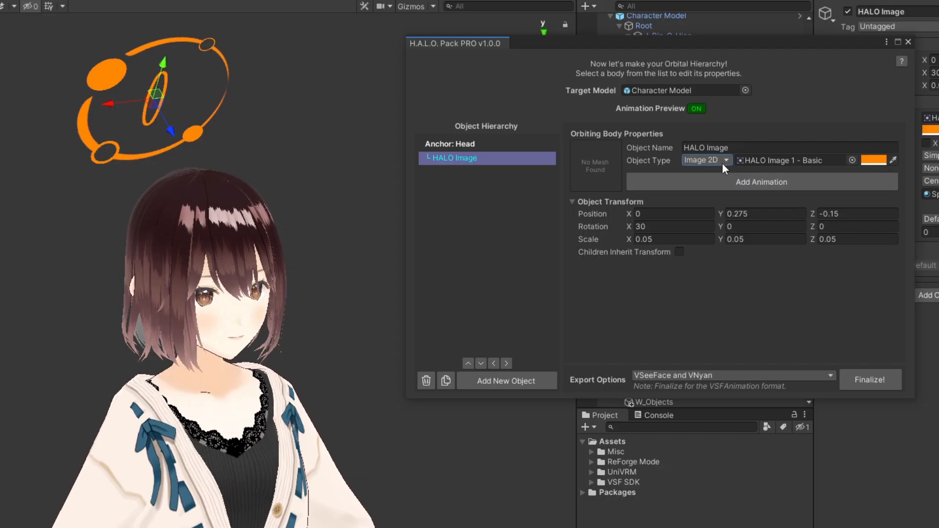
# Switch the halo body to a custom Ring model and set its scale to 5, 5, 6.8
pyautogui.click(705, 160)
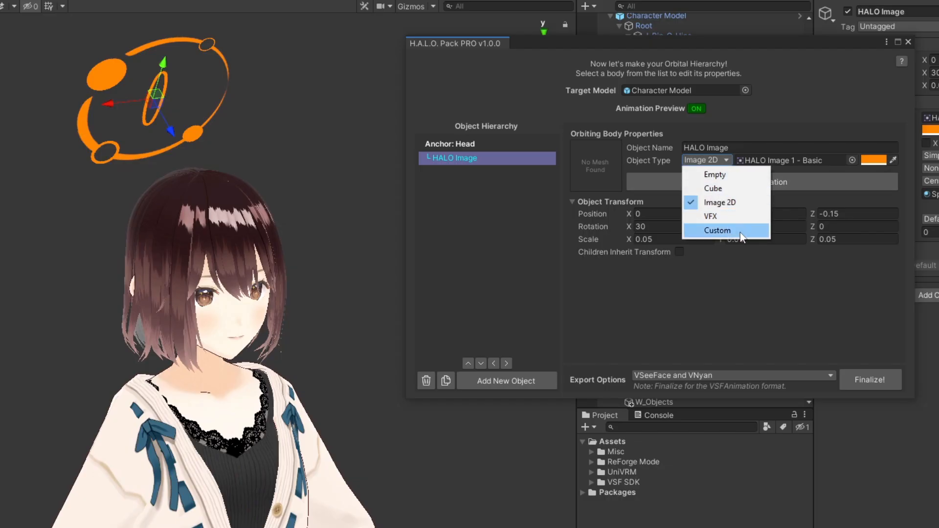
pyautogui.click(717, 230)
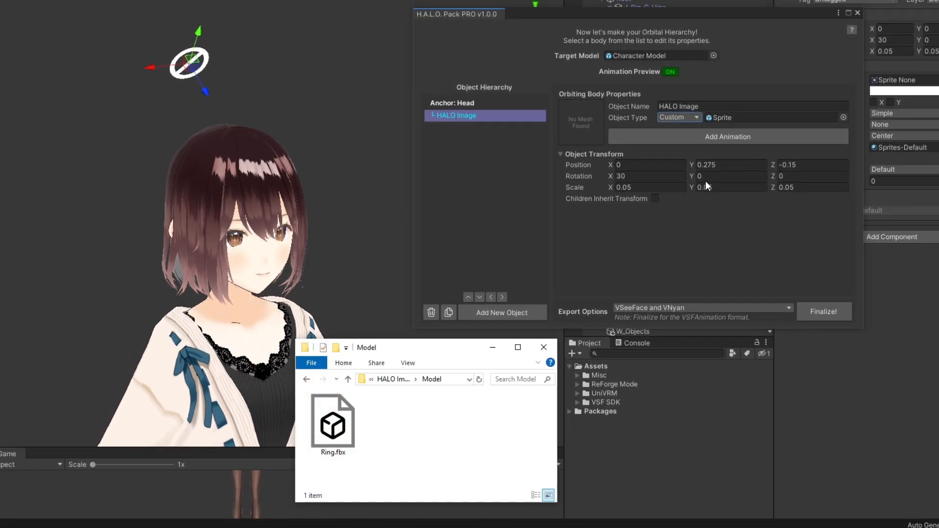
pyautogui.click(333, 424)
pyautogui.write('5')
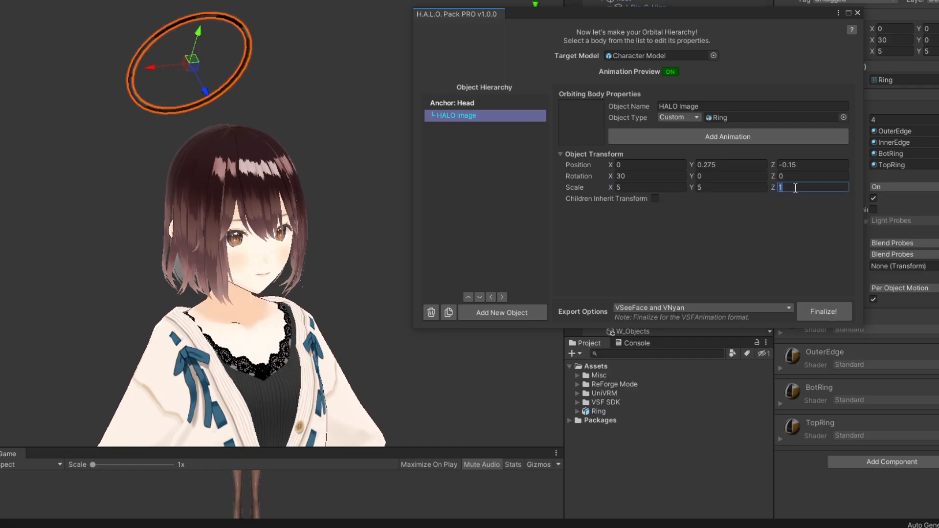
pyautogui.write('6.8')
pyautogui.click(647, 176)
pyautogui.write('50')
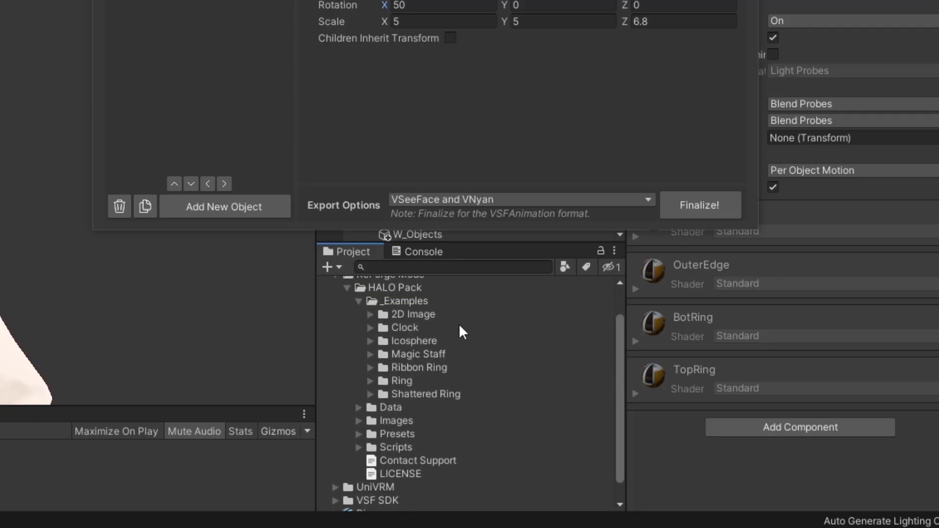
# Expand the Icosphere example folder to reveal its template assets
pyautogui.click(372, 341)
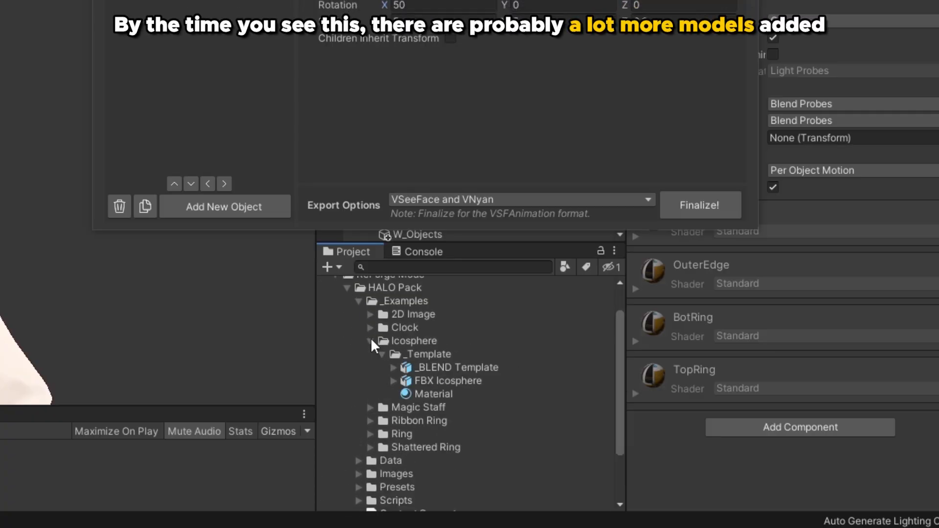
pyautogui.click(371, 341)
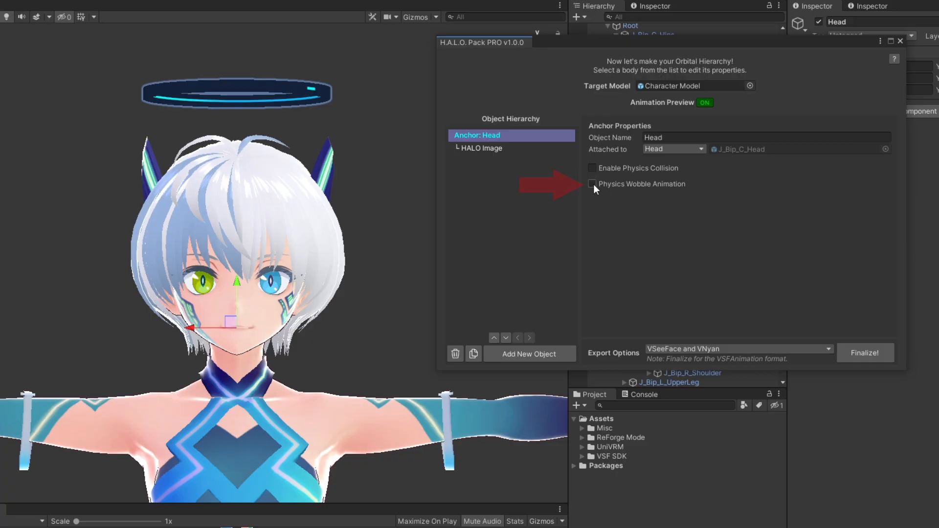
# Enable wobble physics on the Head anchor and view the 3D Ring halo's properties
pyautogui.click(592, 184)
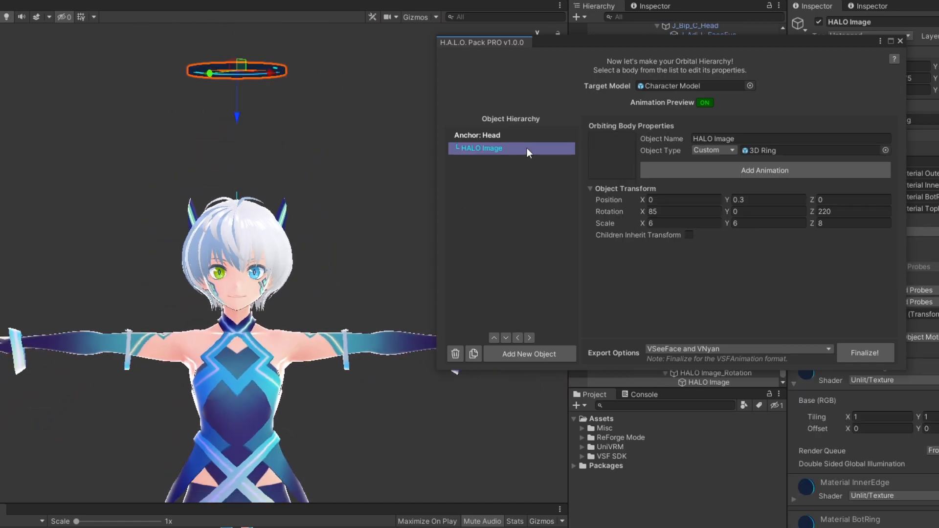
pyautogui.click(476, 135)
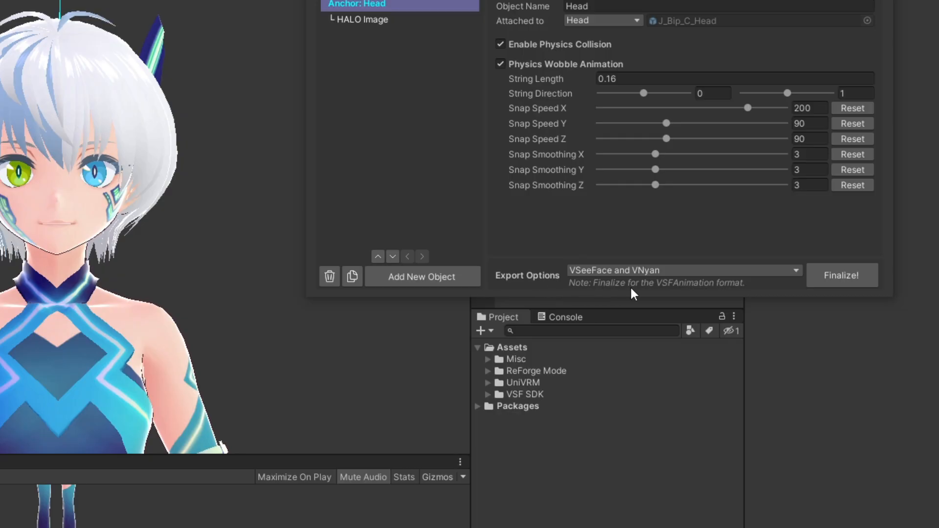
# Finalize the halo with Wobble Testing export and start Play Mode to preview it
pyautogui.click(683, 270)
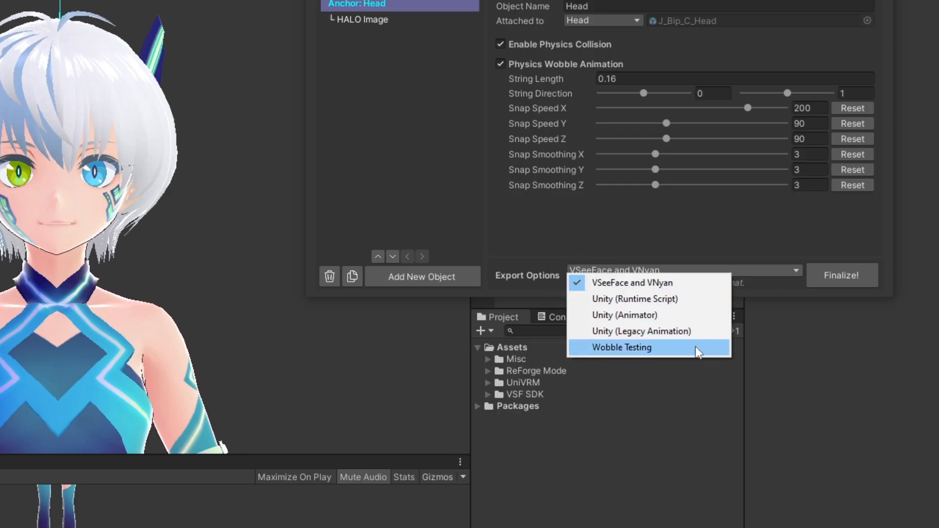
pyautogui.click(621, 348)
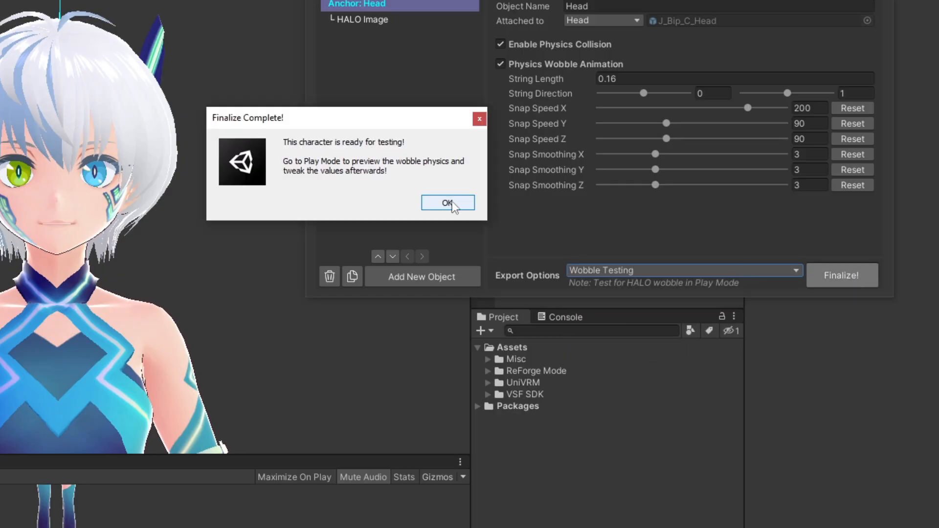
pyautogui.click(448, 202)
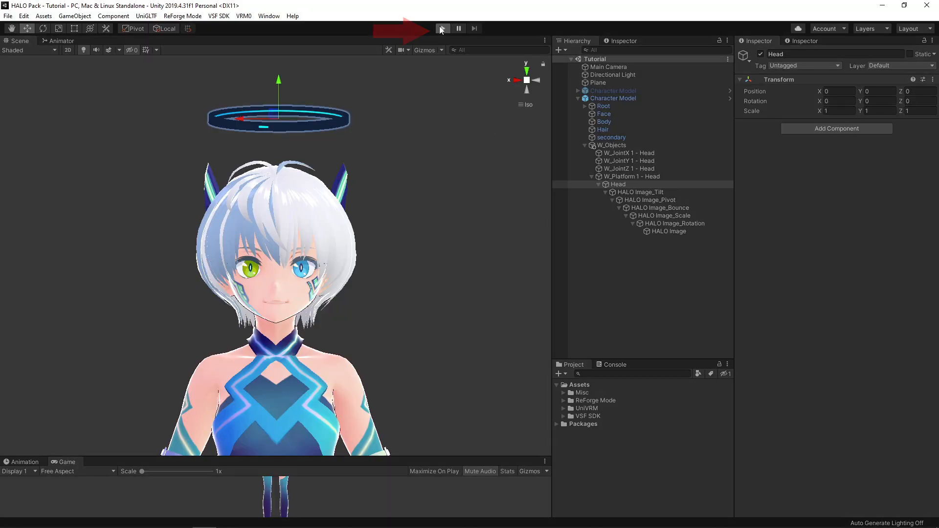
pyautogui.click(442, 29)
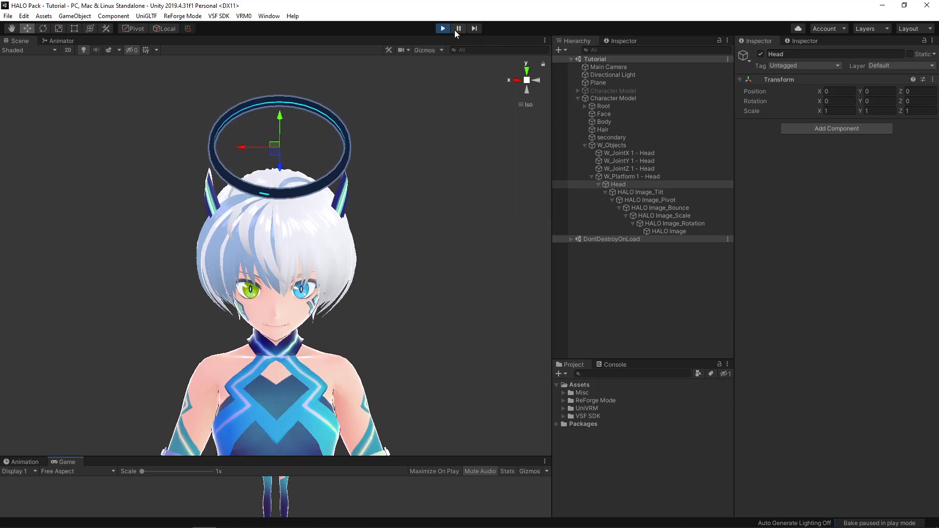
# Stop Play Mode, rebuild the halo hierarchy in H.A.L.O. Pack and finalize for wobble testing
pyautogui.click(442, 28)
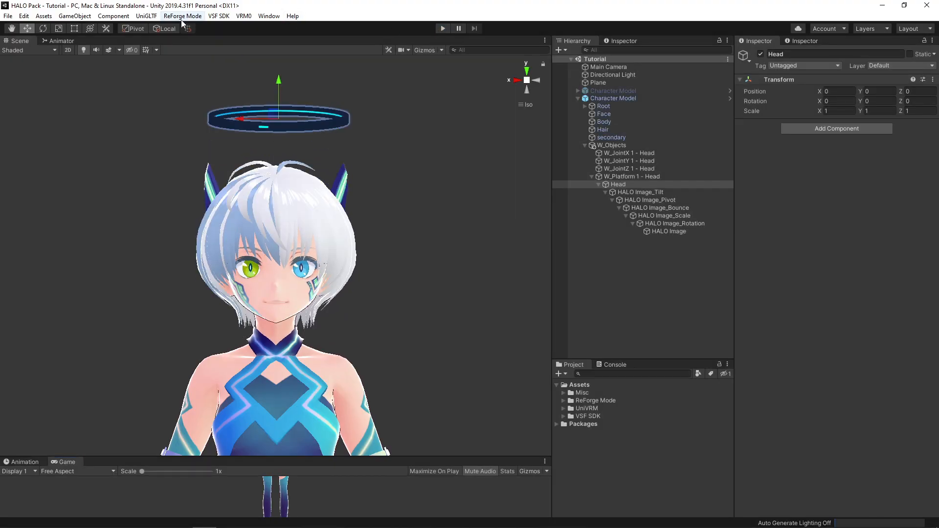
pyautogui.click(182, 16)
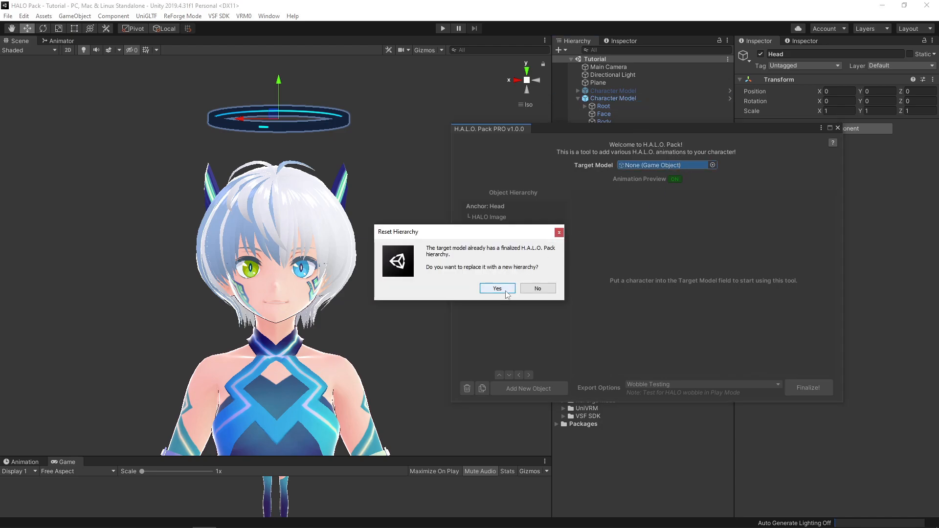
pyautogui.click(496, 288)
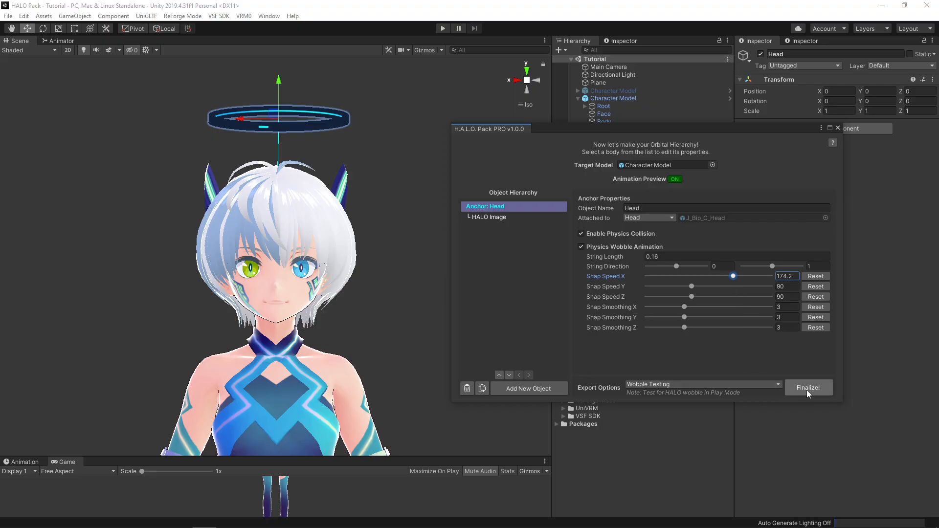
pyautogui.click(809, 387)
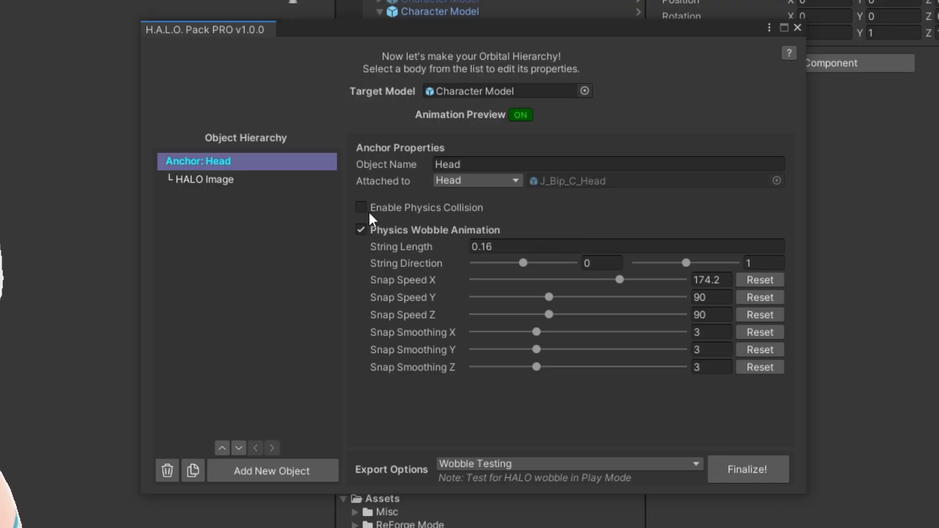
# Toggle physics collision on the head anchor and re-enter Play Mode
pyautogui.click(360, 208)
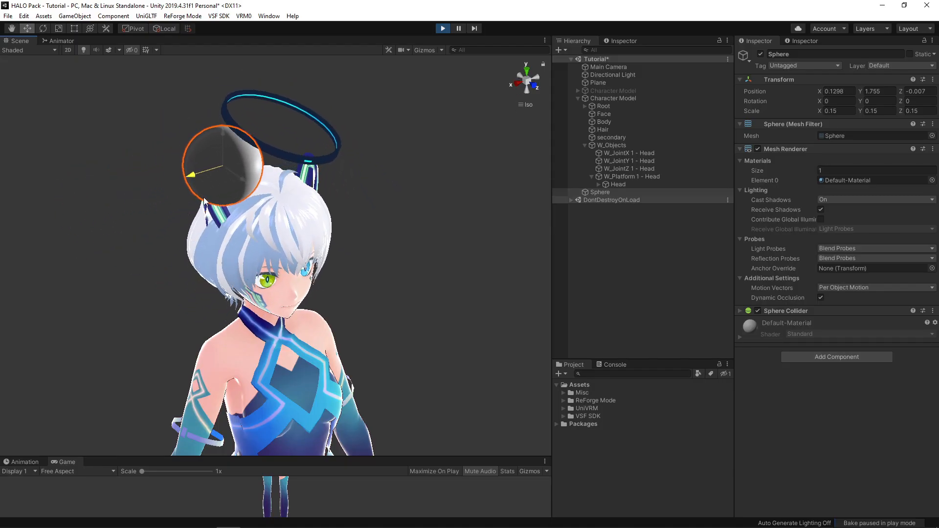
pyautogui.click(443, 28)
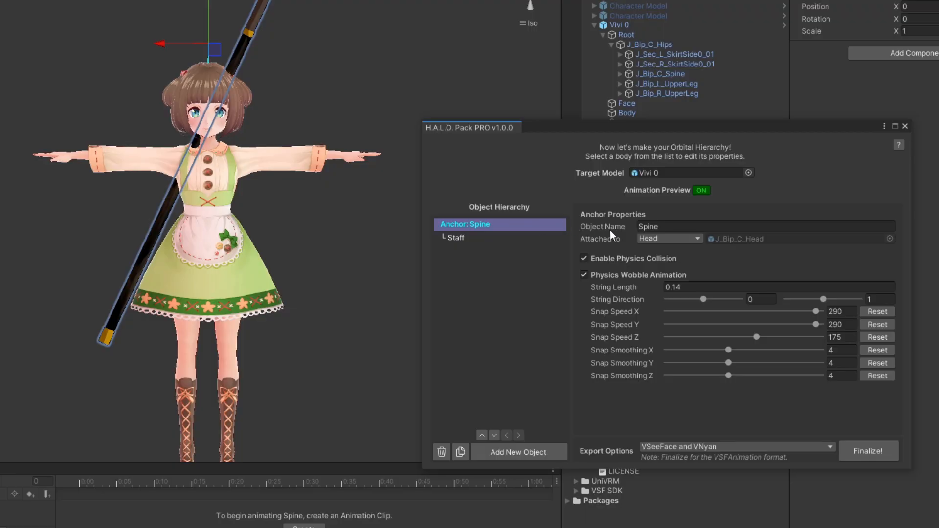
# Attach the anchor to a custom body, the J_Bip_C_Spine bone
pyautogui.click(669, 238)
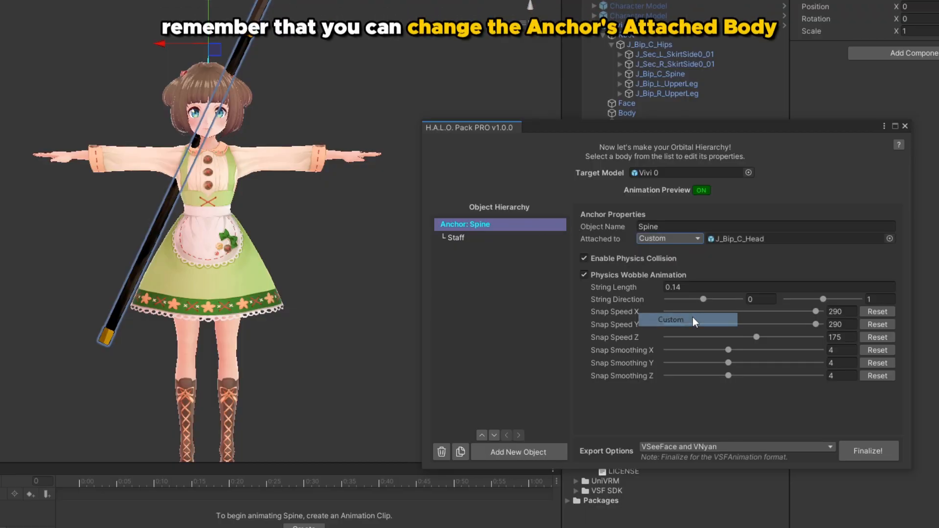
pyautogui.click(688, 319)
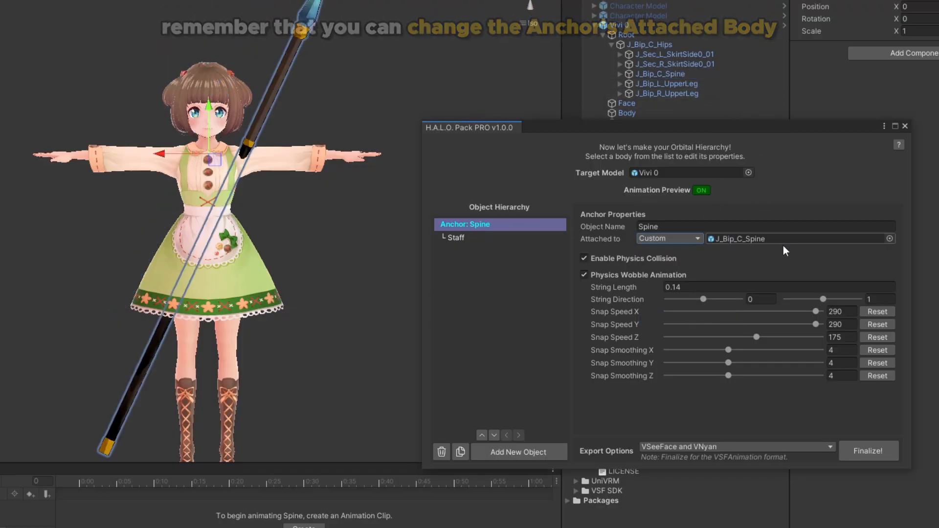
pyautogui.click(868, 451)
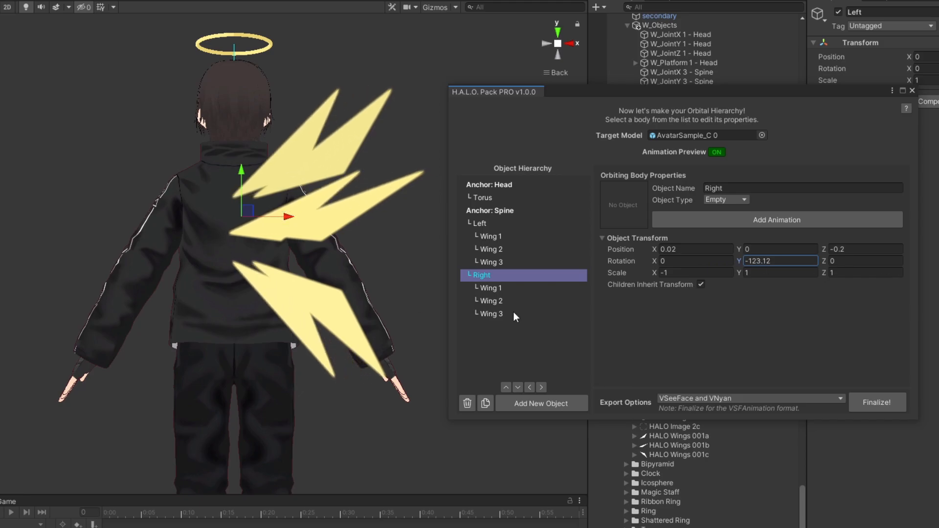
# Set the Right wing group's Rotation Y to 3.41
pyautogui.write('3.41')
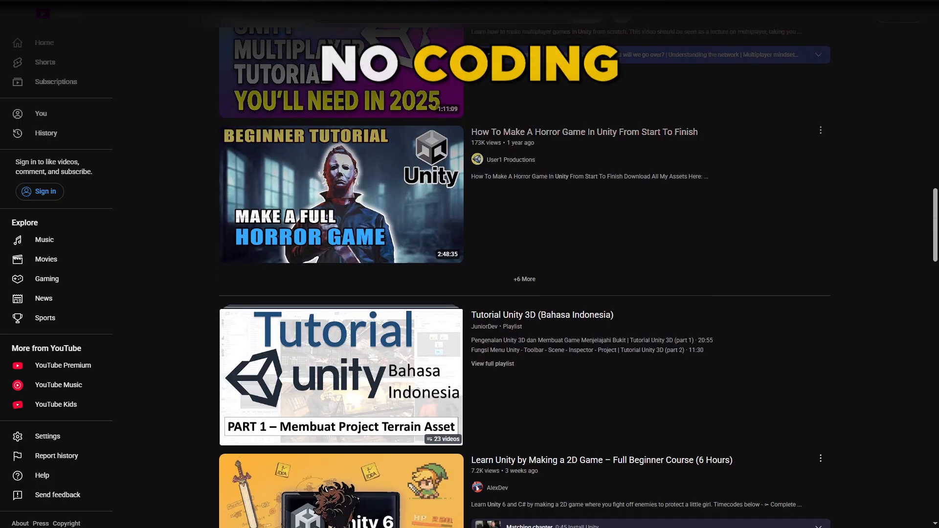
pyautogui.scroll(-3)
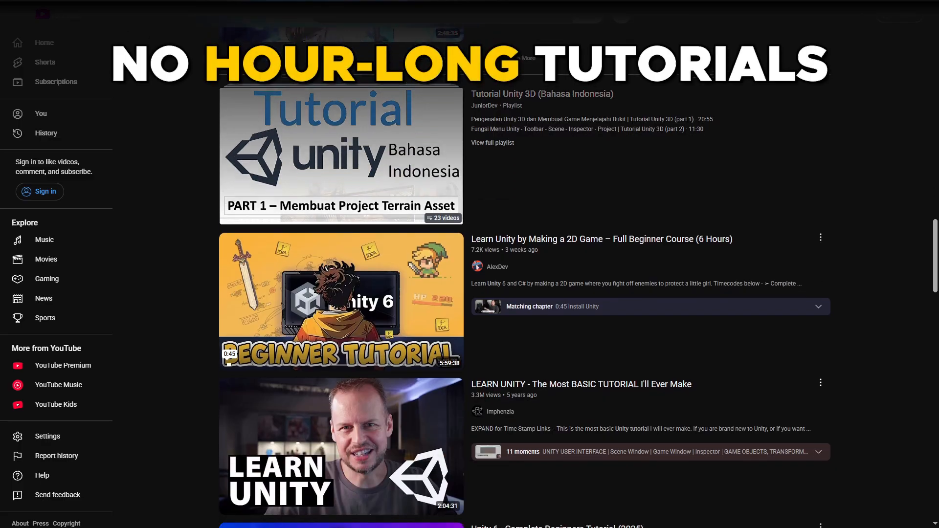
pyautogui.scroll(-3)
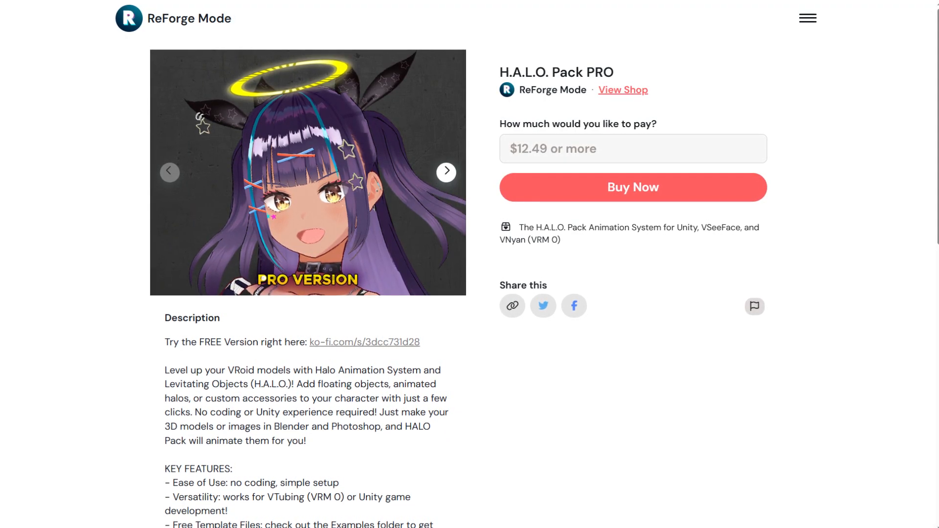
# Scroll through the H.A.L.O. Pack PRO description on Ko-fi
pyautogui.scroll(-3)
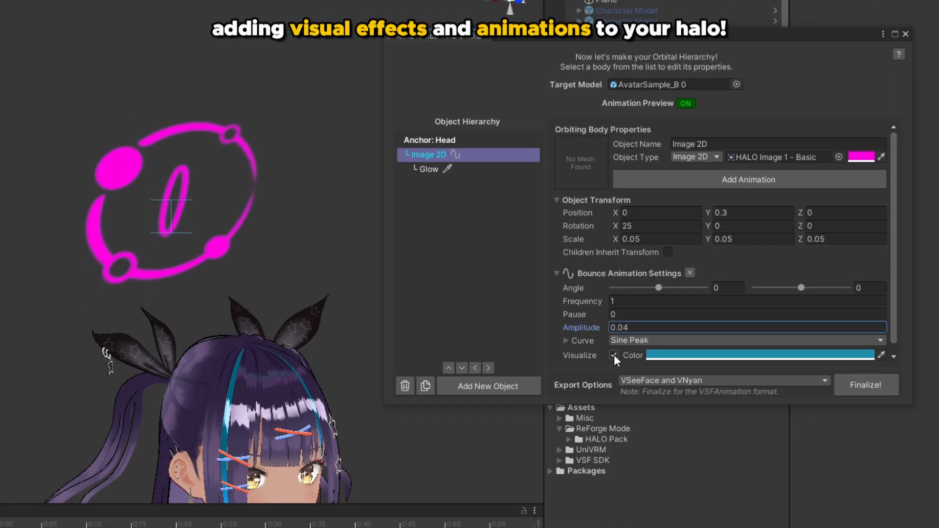
# Toggle visualizing the bounce path of the Image 2D halo in the scene
pyautogui.click(613, 355)
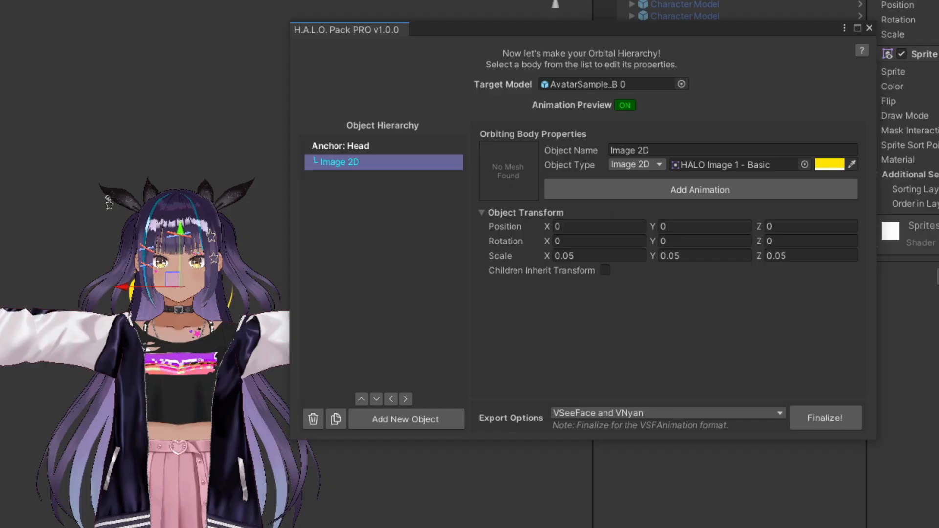
pyautogui.moveTo(787, 201)
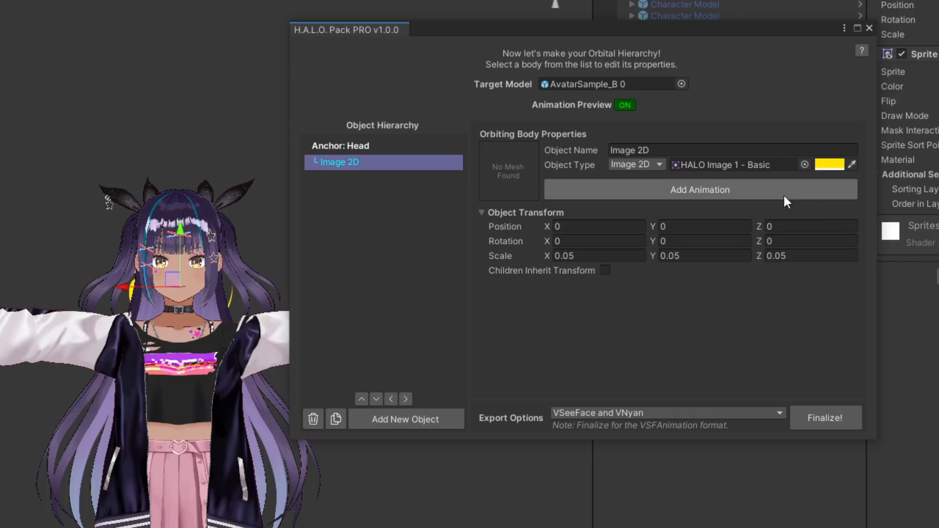
# Add a color animation to the Image 2D halo and review the orbit animation settings
pyautogui.click(700, 189)
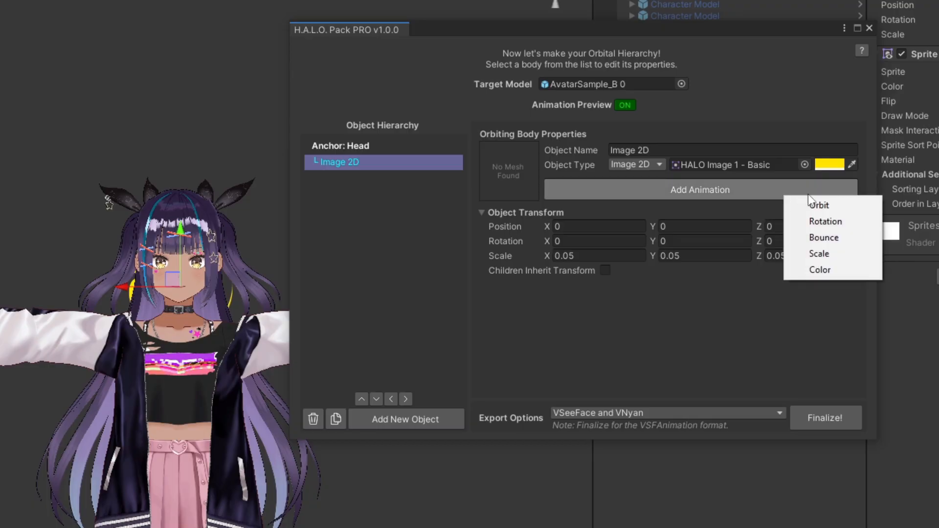
pyautogui.moveTo(820, 270)
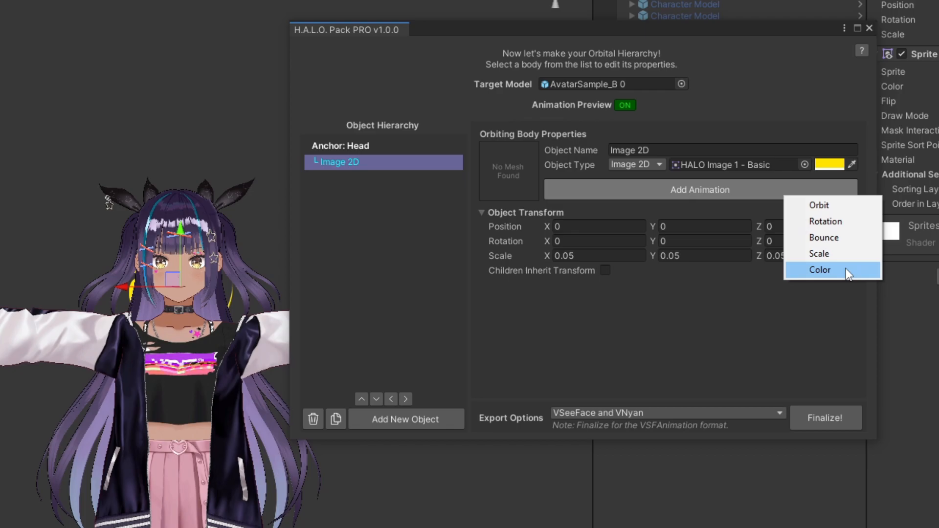
pyautogui.click(820, 270)
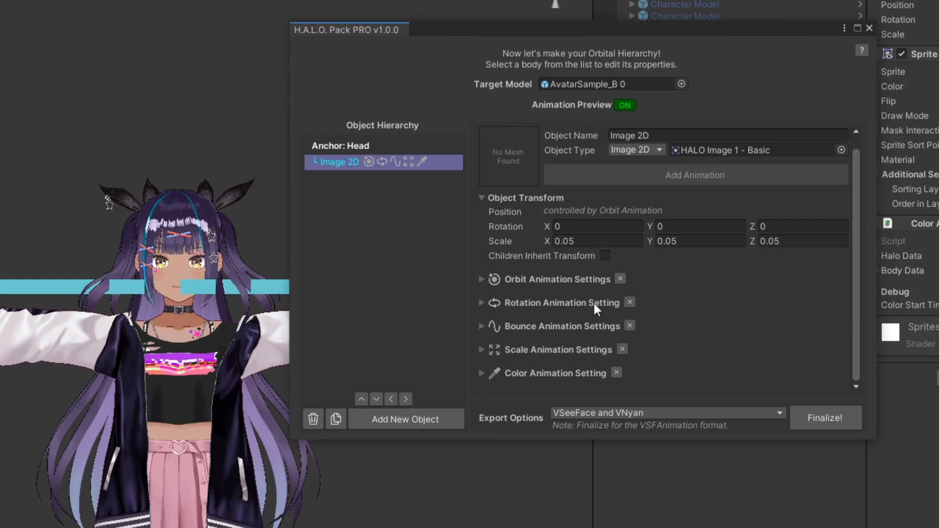
pyautogui.click(481, 279)
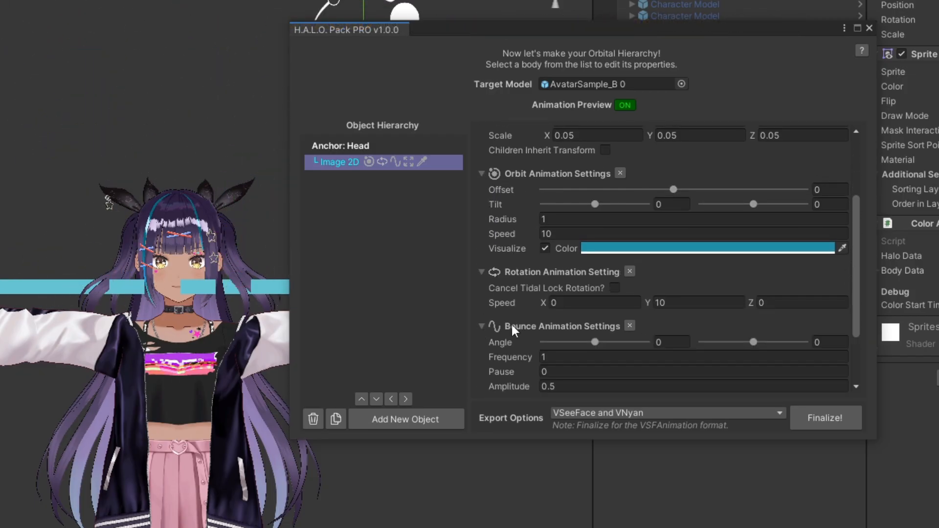
pyautogui.scroll(-3)
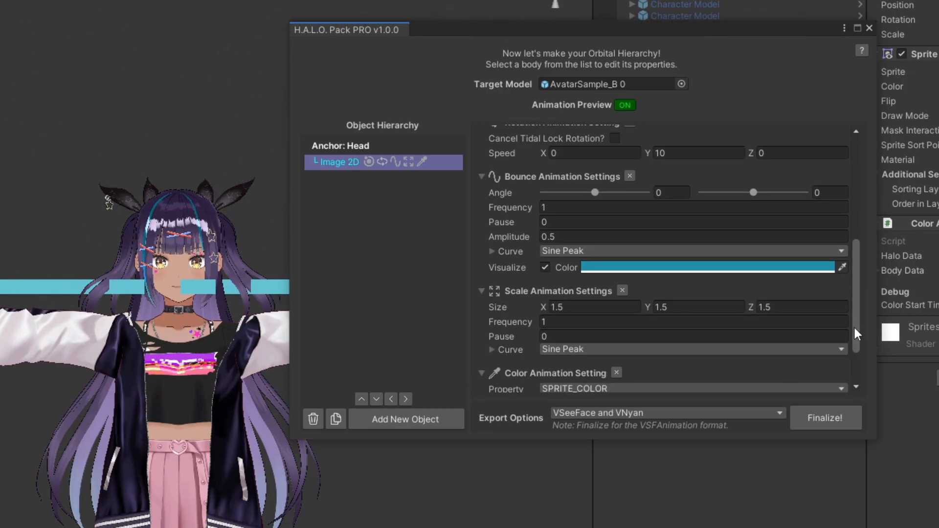
pyautogui.scroll(-3)
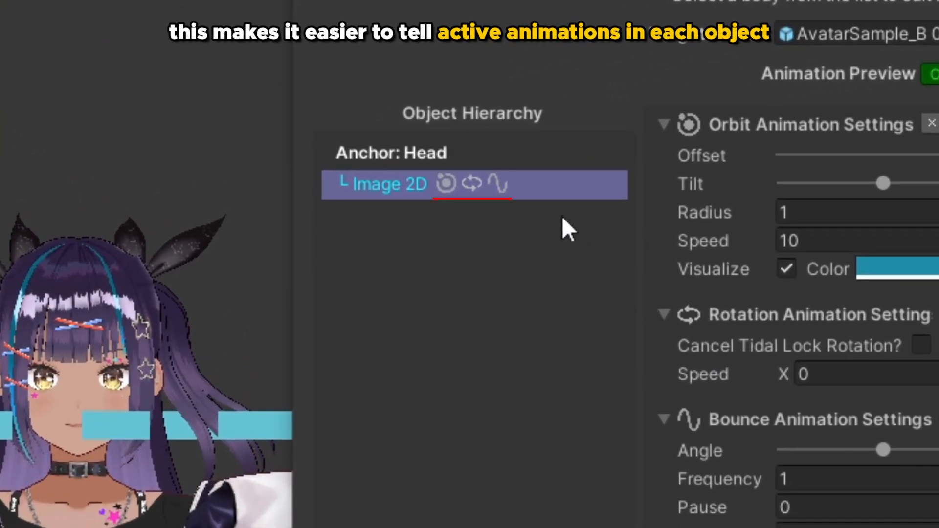
pyautogui.moveTo(492, 216)
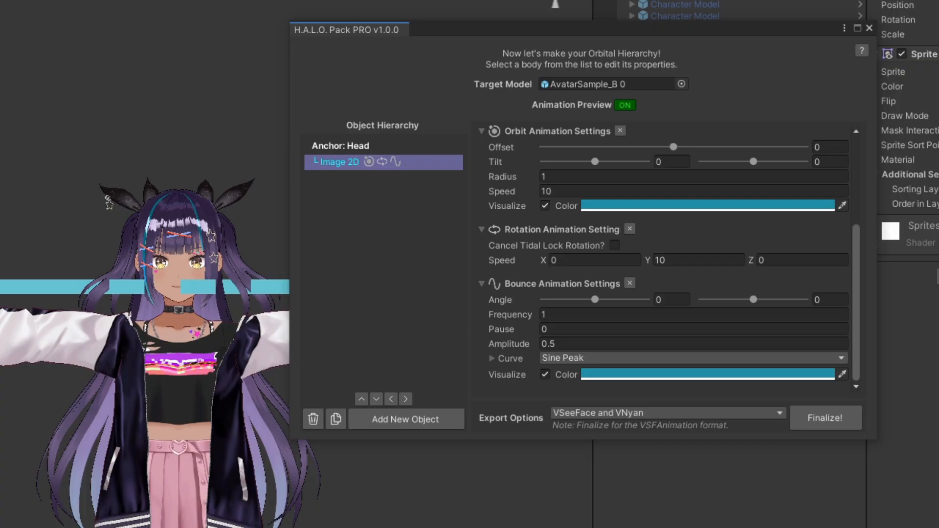
pyautogui.moveTo(508, 374)
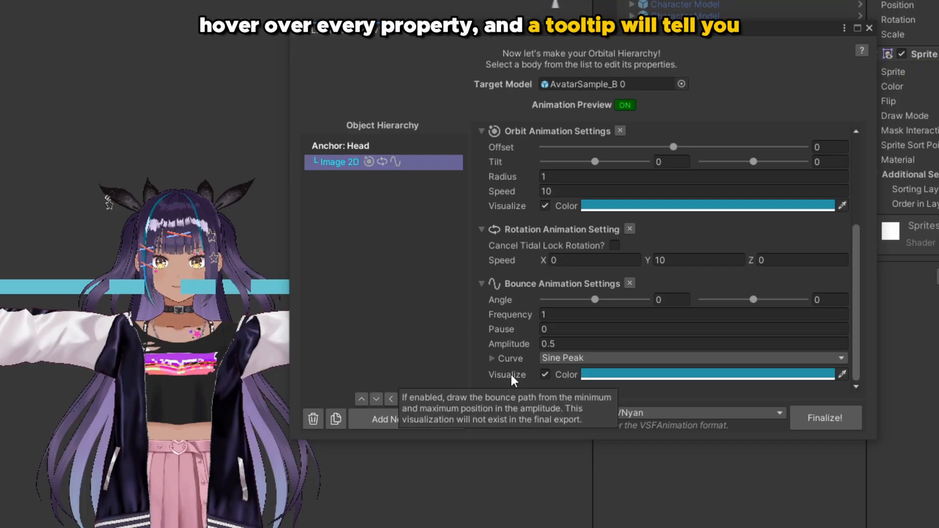
pyautogui.moveTo(510, 314)
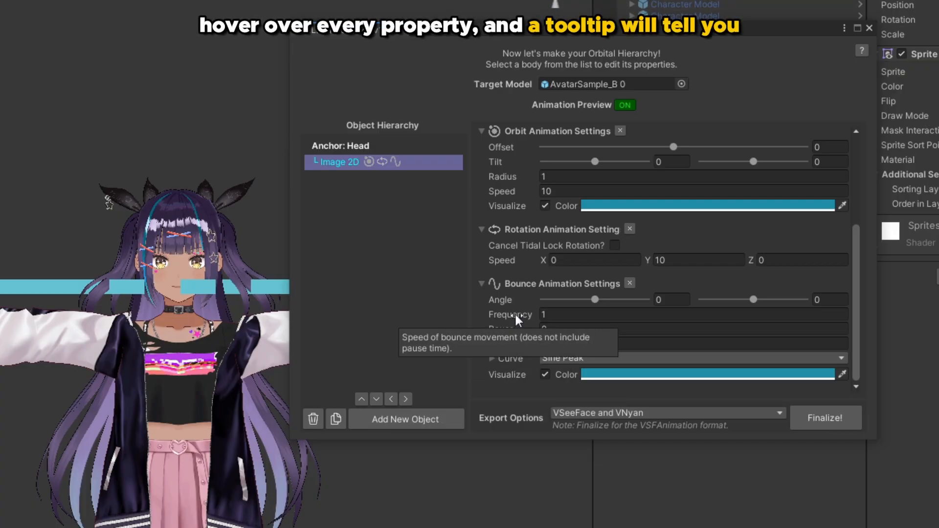
pyautogui.moveTo(518, 251)
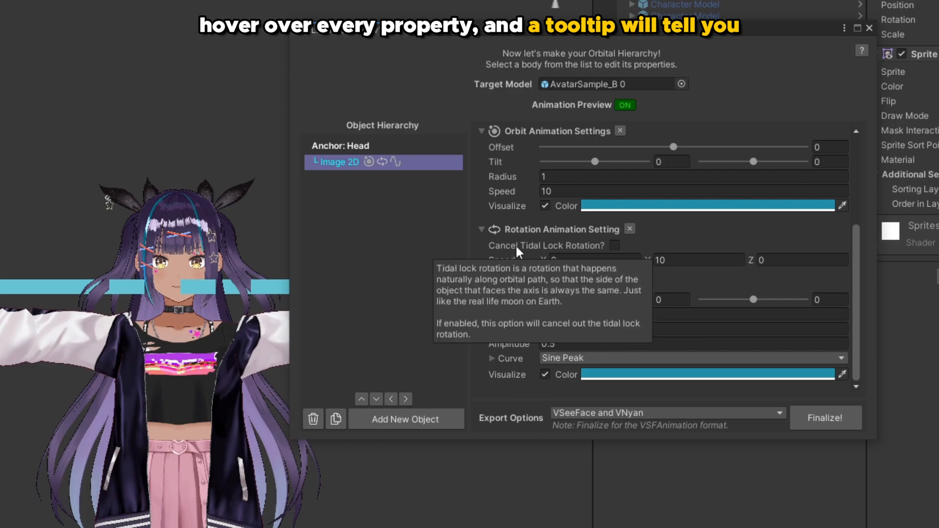
pyautogui.moveTo(505, 192)
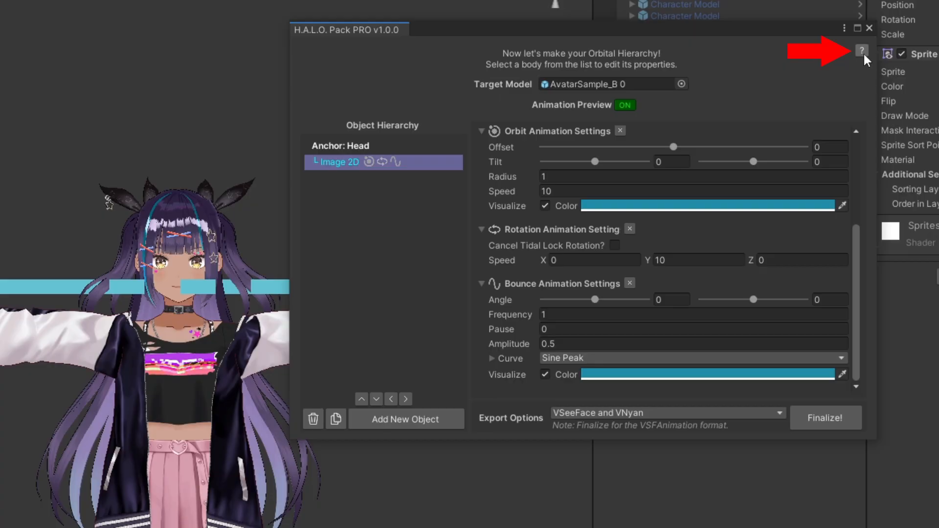
pyautogui.moveTo(862, 51)
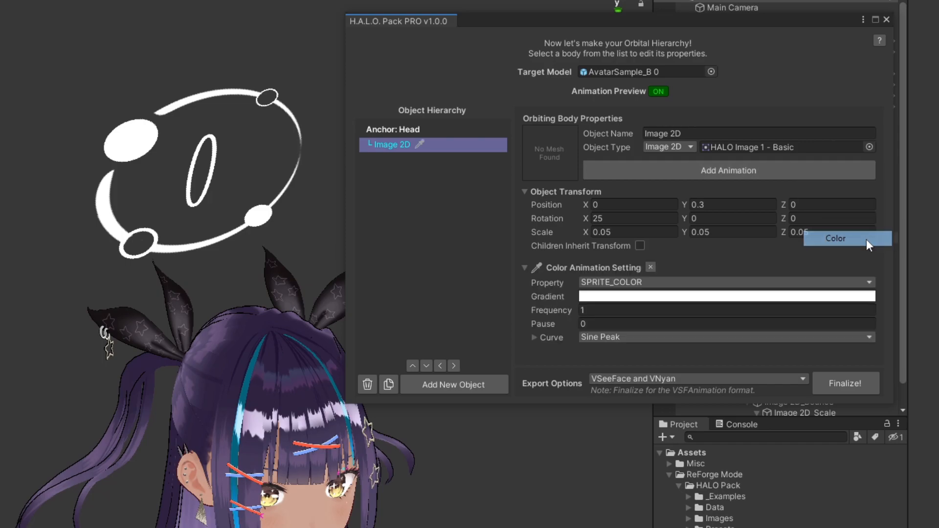
# Add a Color animation on the halo image targeting its base colour
pyautogui.click(725, 282)
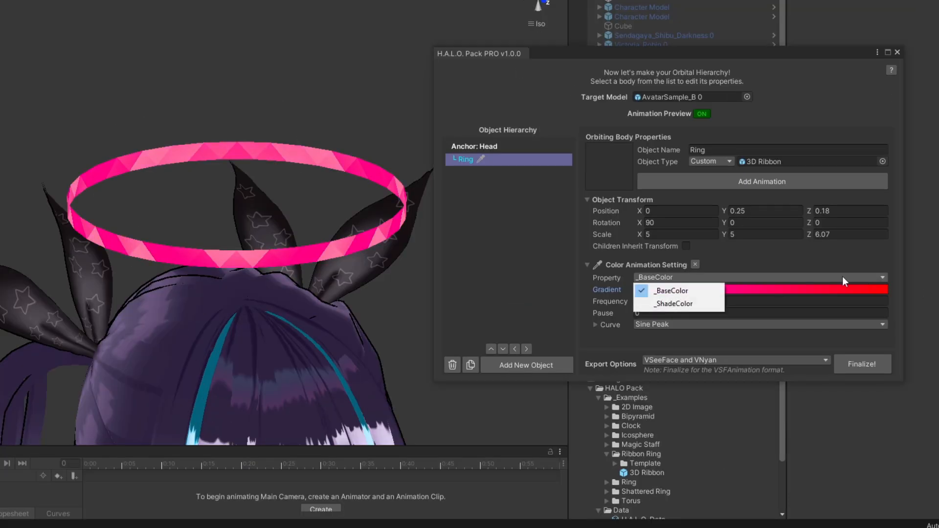
pyautogui.click(670, 290)
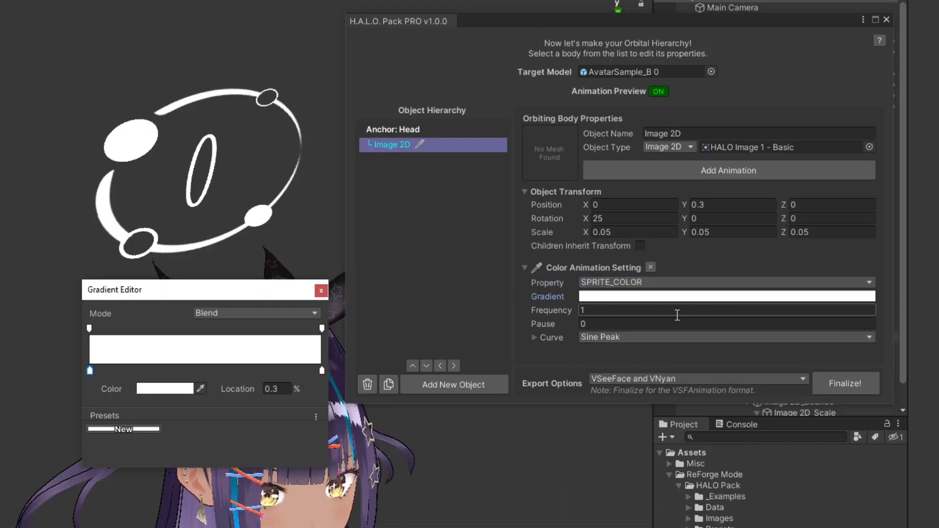
# Set the gradient stops to red and blue and switch Mode from Blend to Fixed
pyautogui.click(165, 388)
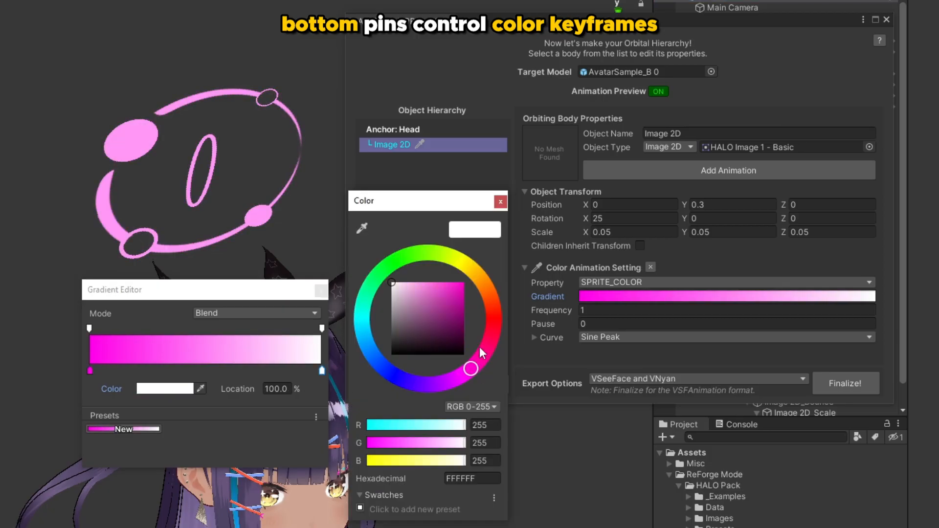
pyautogui.click(499, 201)
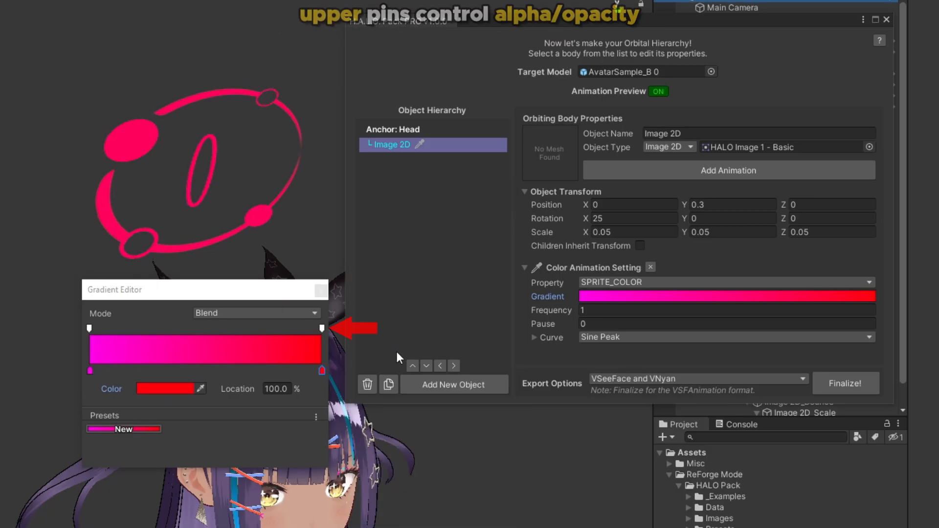
pyautogui.click(321, 329)
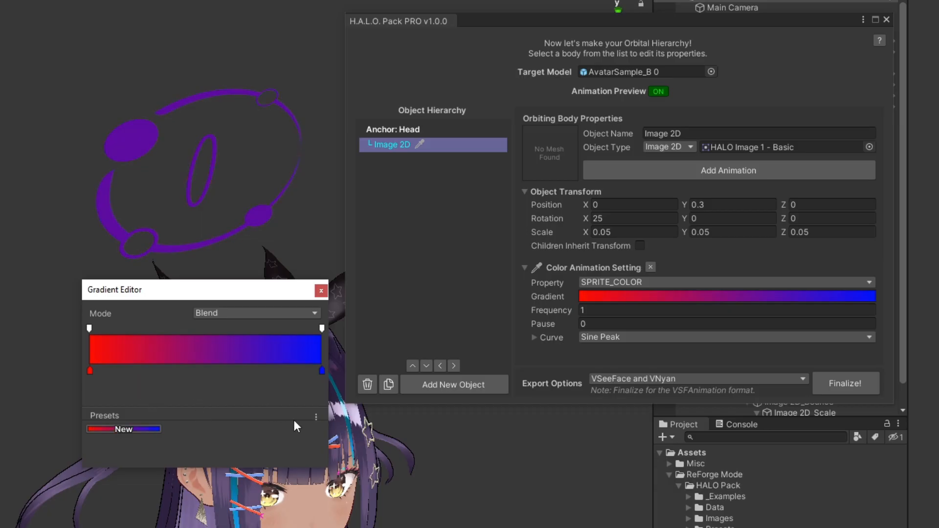
pyautogui.moveTo(249, 320)
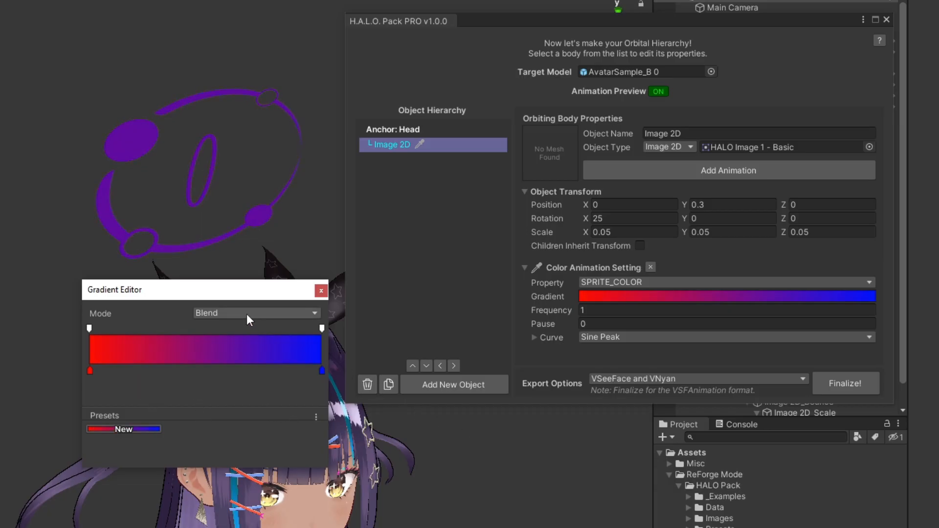
pyautogui.click(256, 312)
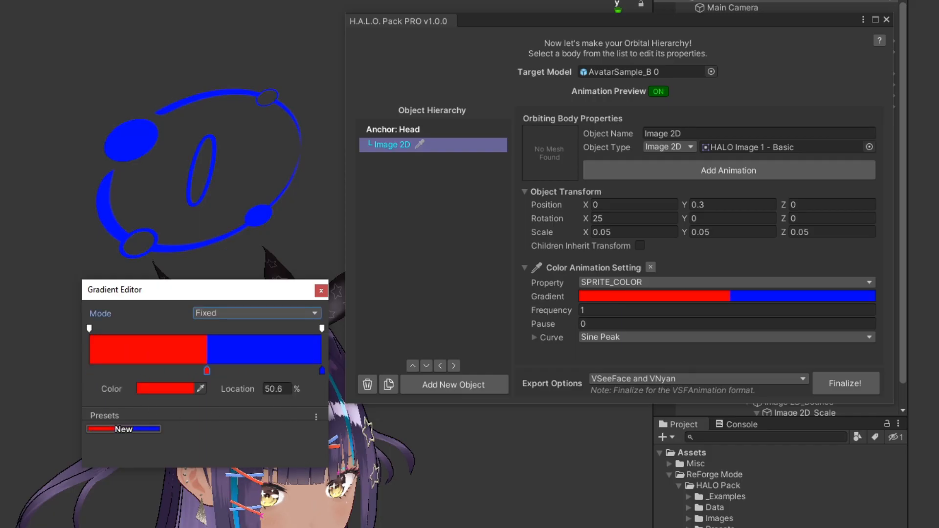
pyautogui.click(320, 291)
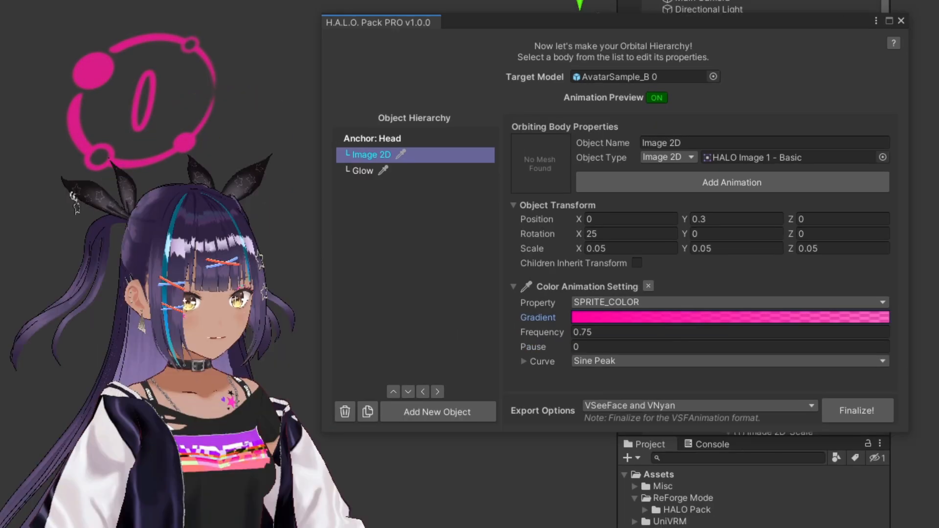
# Set the colour frequency to 0.75 and adjust the pink gradient's end stop
pyautogui.click(659, 332)
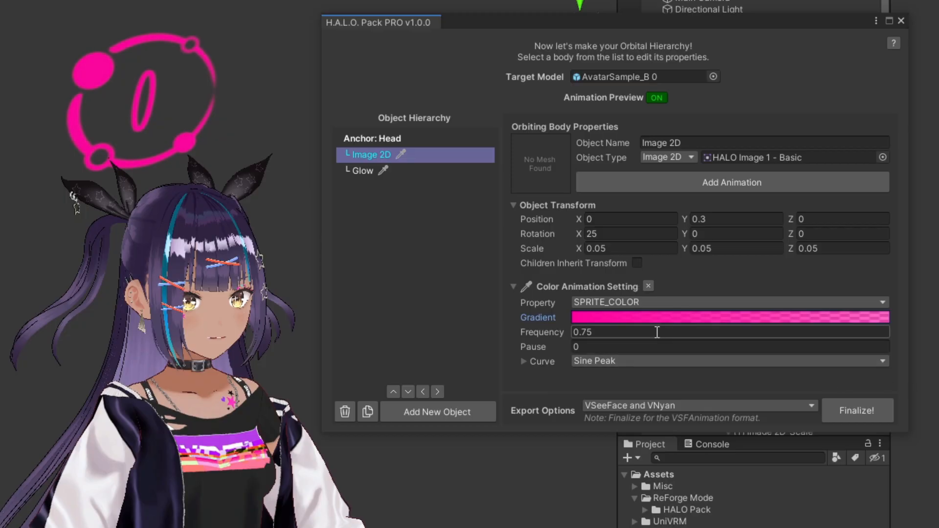
pyautogui.click(729, 317)
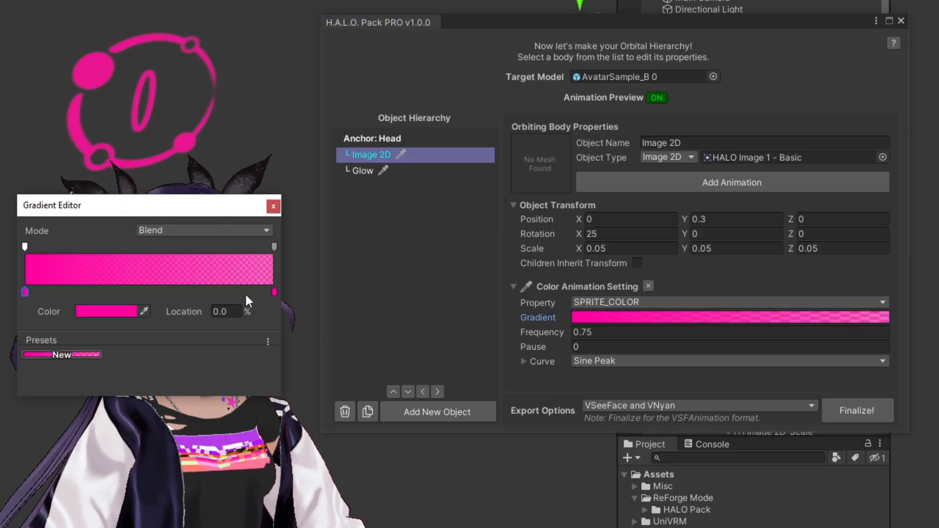
pyautogui.click(275, 246)
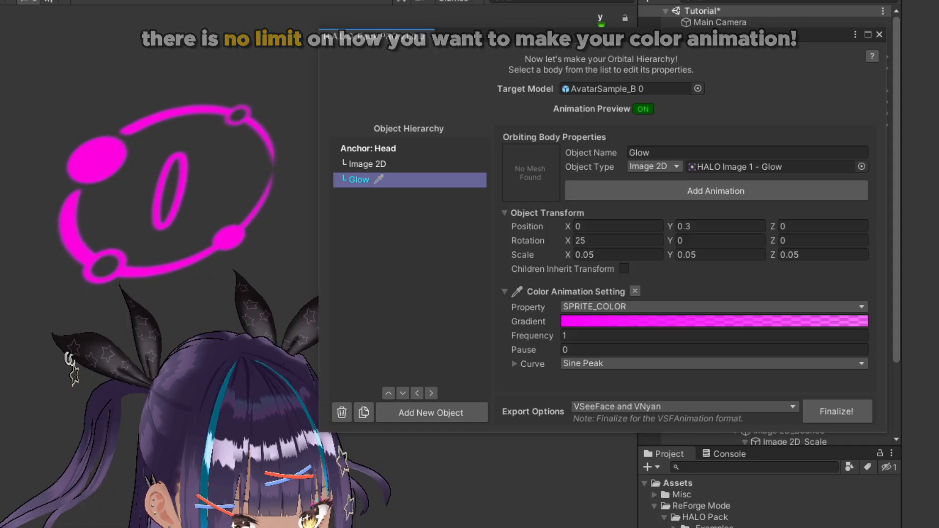
# Add a Bounce animation with amplitude 0.04 and toggle its Visualize guides off and on
pyautogui.click(715, 190)
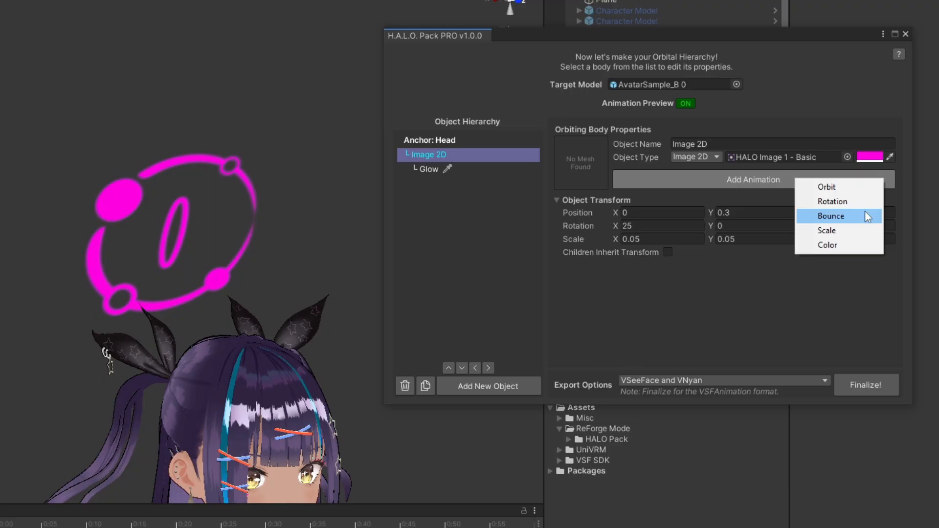
pyautogui.click(831, 216)
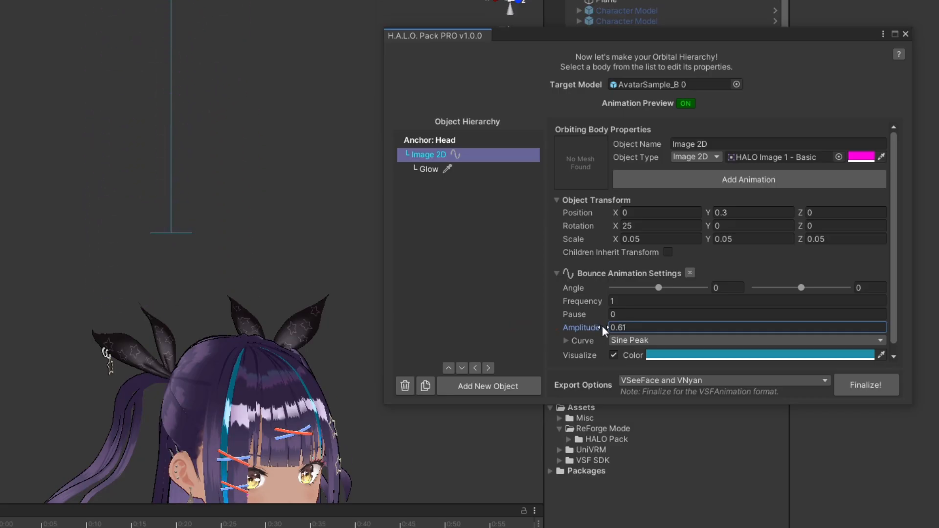
pyautogui.write('0.04')
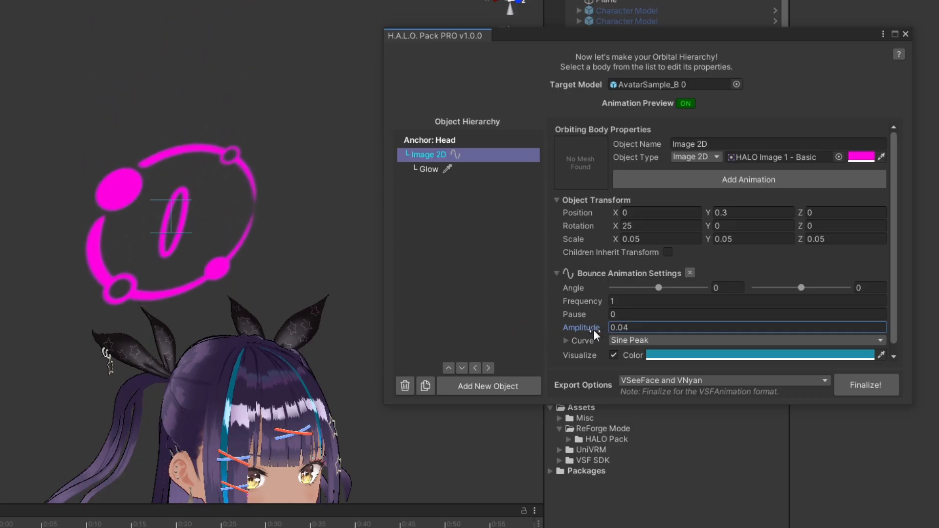
pyautogui.click(613, 355)
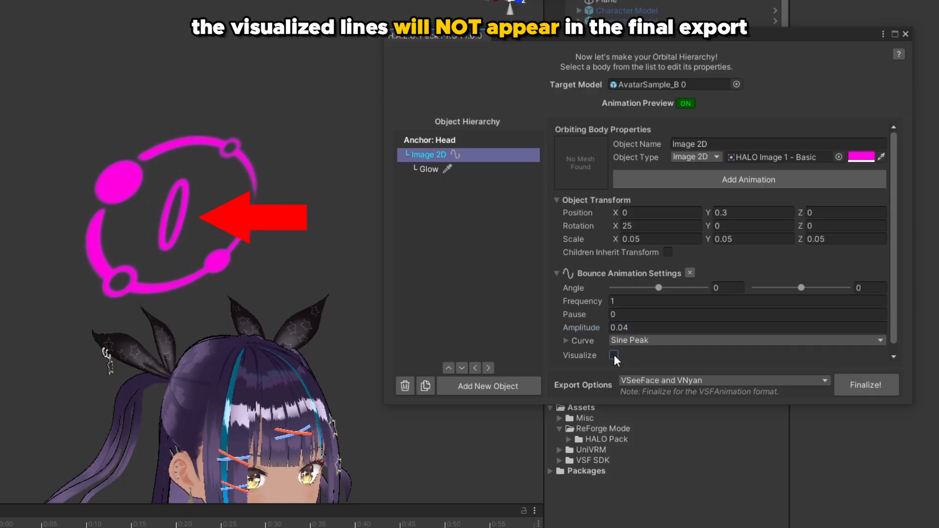
pyautogui.click(613, 355)
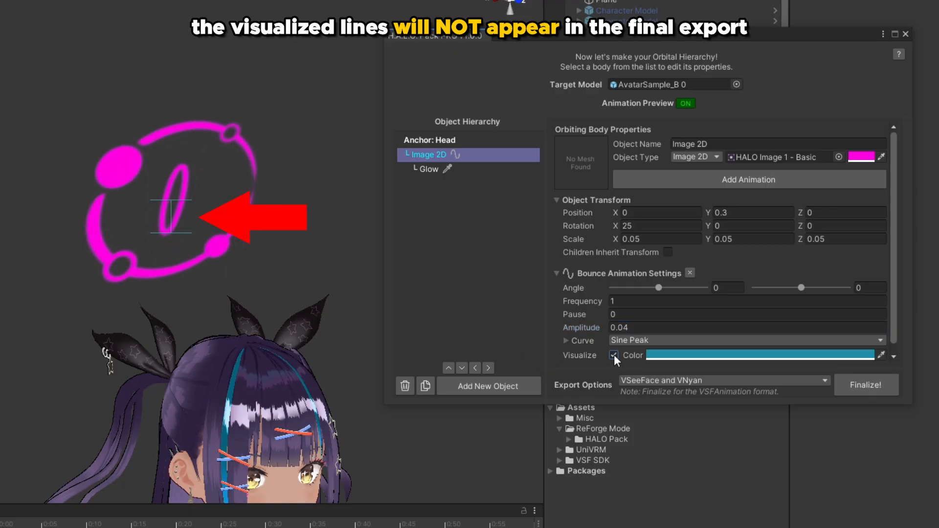
pyautogui.click(613, 355)
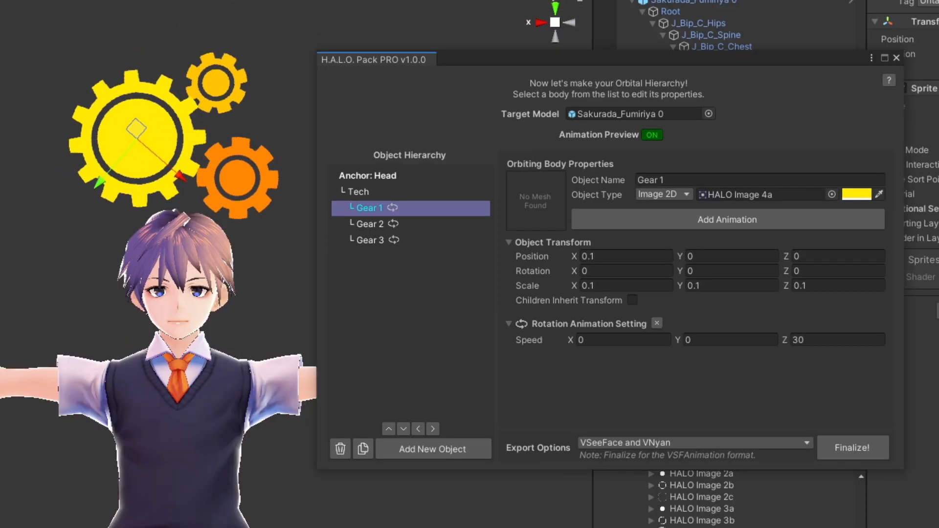
# Review Gear 1 and Gear 2 rotation settings in the Object Hierarchy
pyautogui.click(370, 224)
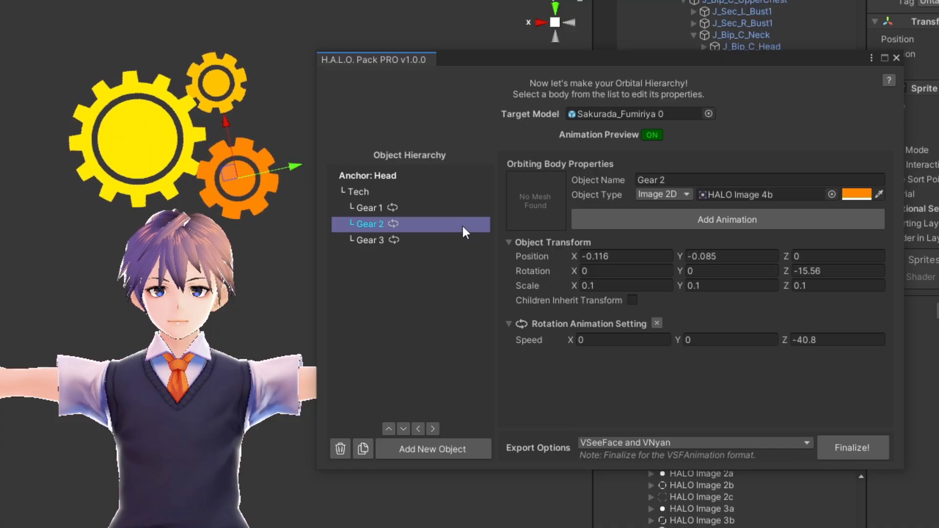
pyautogui.click(369, 239)
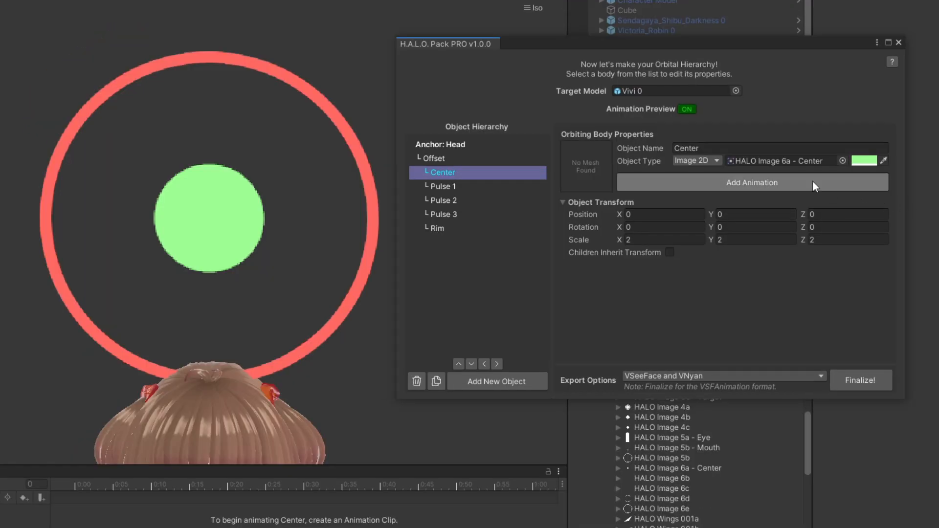
# Add a Scale animation on Center with size 0.5 on an Ease In Out Sine curve
pyautogui.click(752, 182)
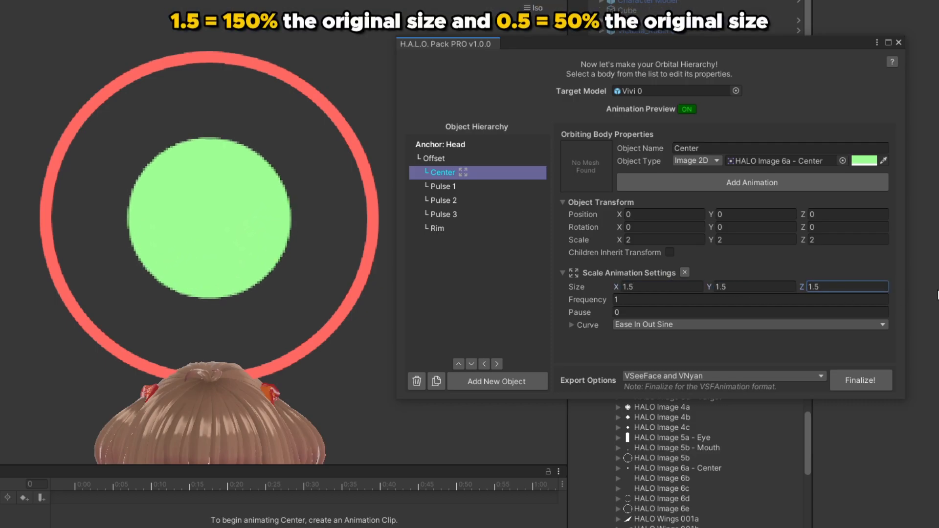
pyautogui.write('0.5')
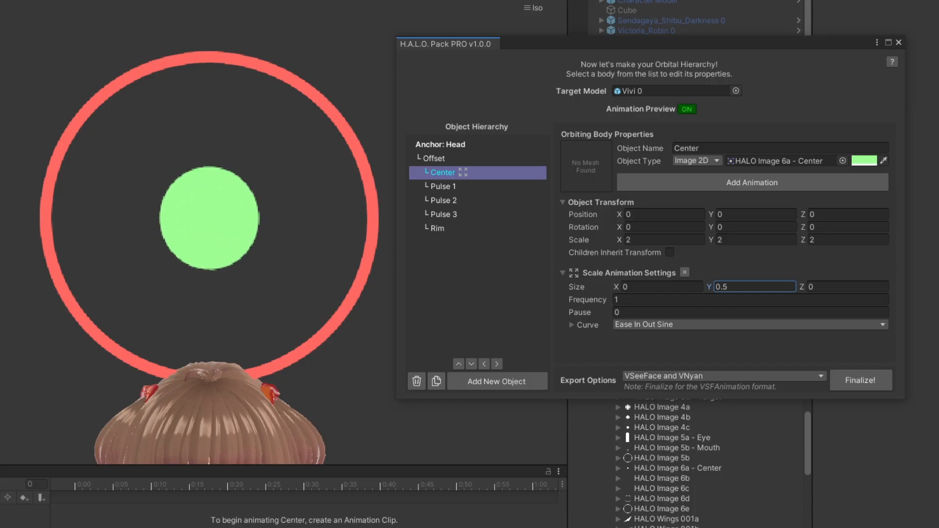
pyautogui.click(442, 186)
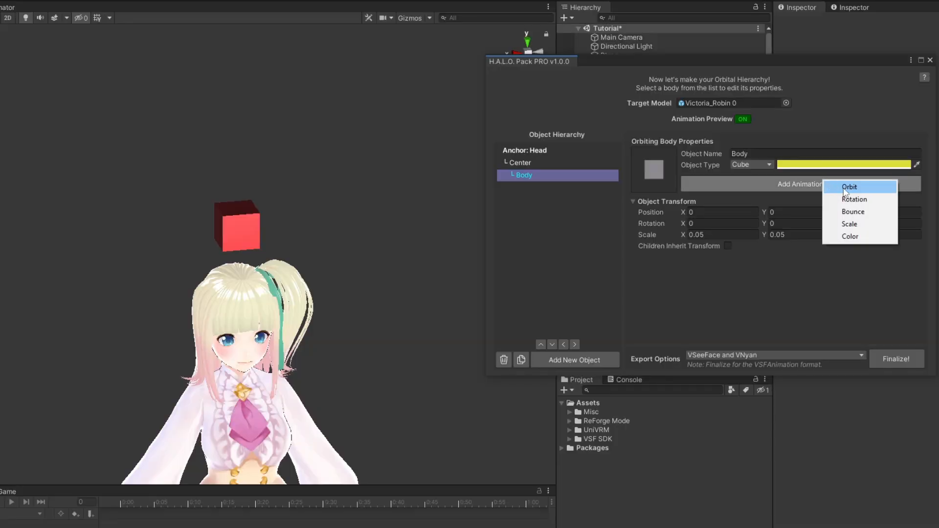
# Add an Orbit animation on Body with speed 360 and preview it live
pyautogui.click(848, 187)
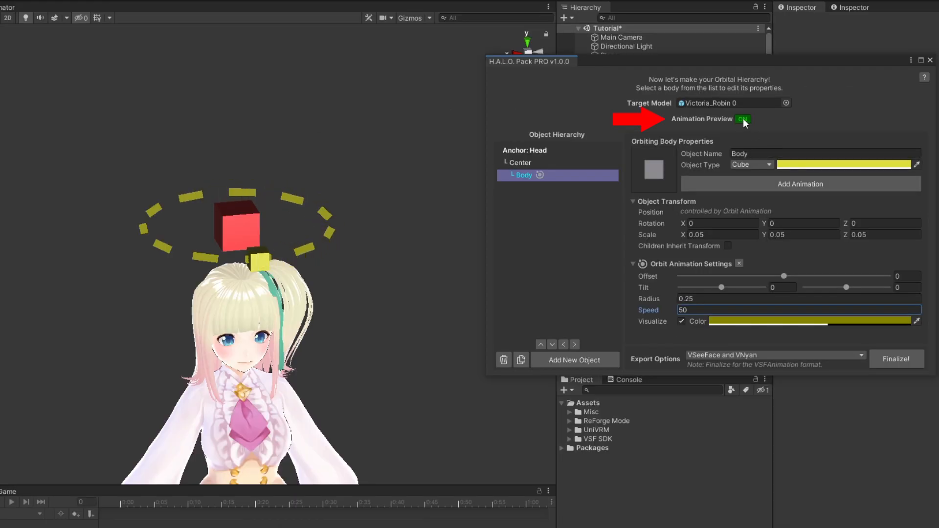
pyautogui.click(742, 119)
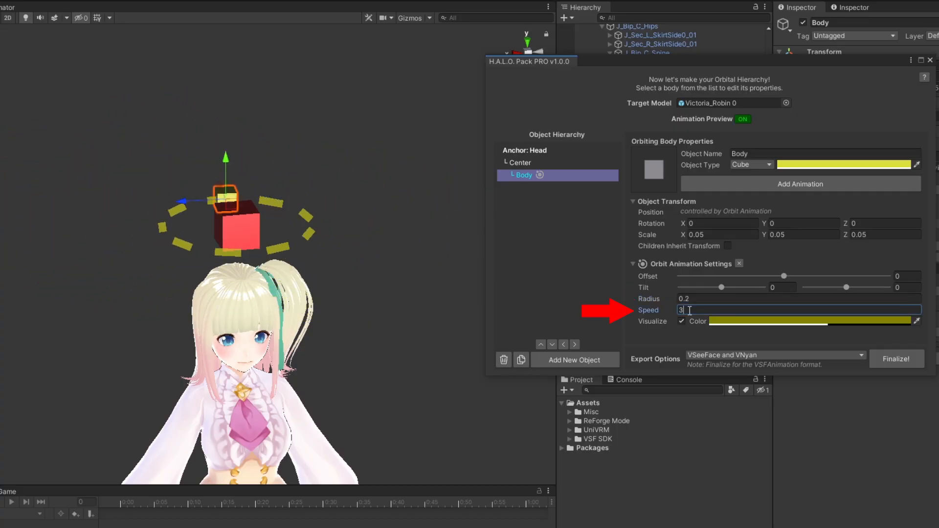
pyautogui.write('360')
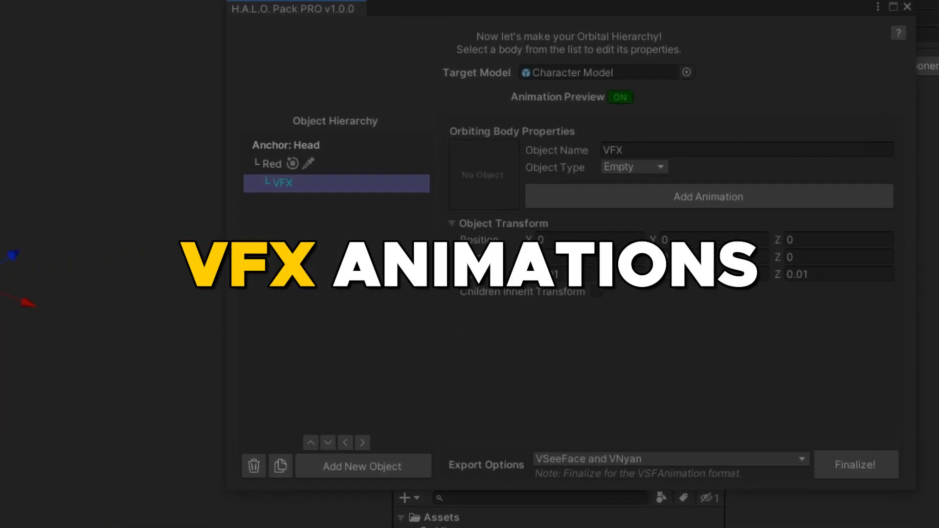
# Set the VFX child's Object Type to VFX
pyautogui.click(633, 166)
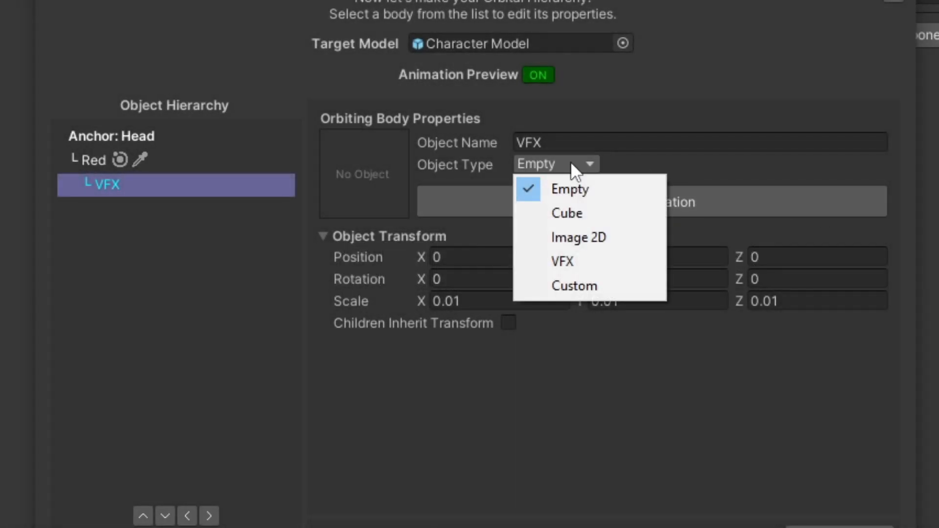
pyautogui.click(562, 261)
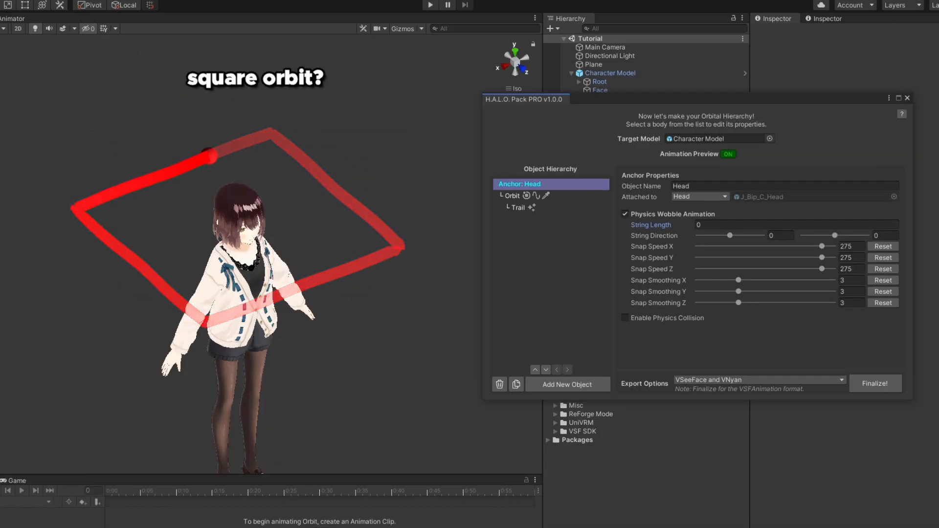
# Select the Head anchor to show its Physics Wobble settings during the square orbit preview
pyautogui.click(513, 196)
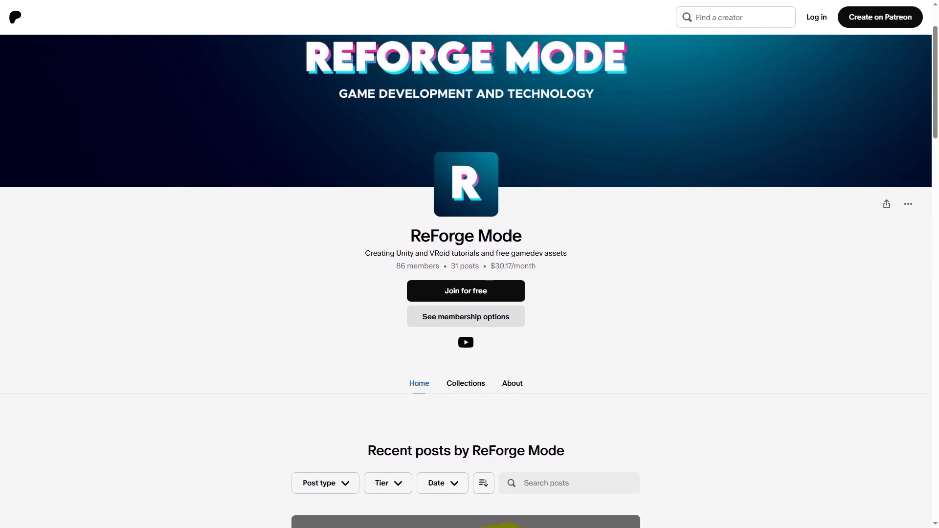
# Scroll down the ReForge Mode Patreon page
pyautogui.scroll(-3)
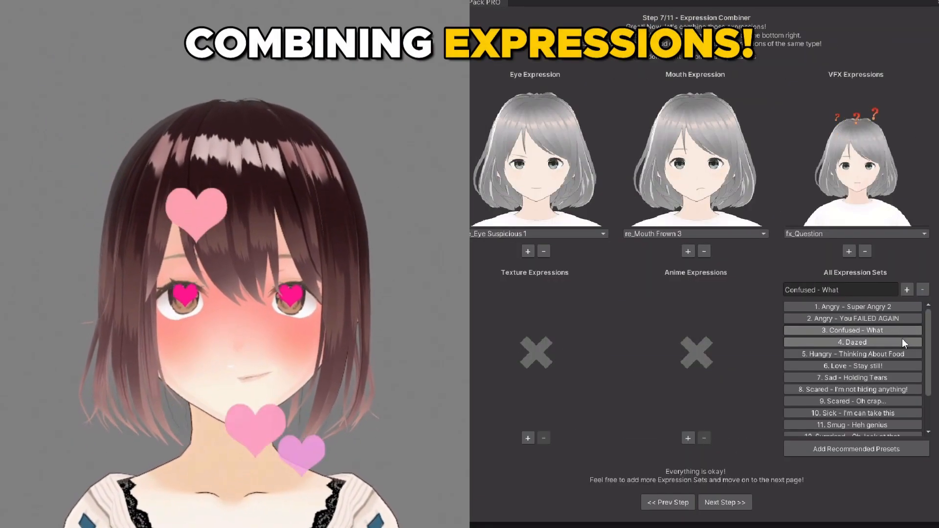
# Advance the Expression Pack PRO wizard to step 10/11, Replace Basic Expressions
pyautogui.click(724, 502)
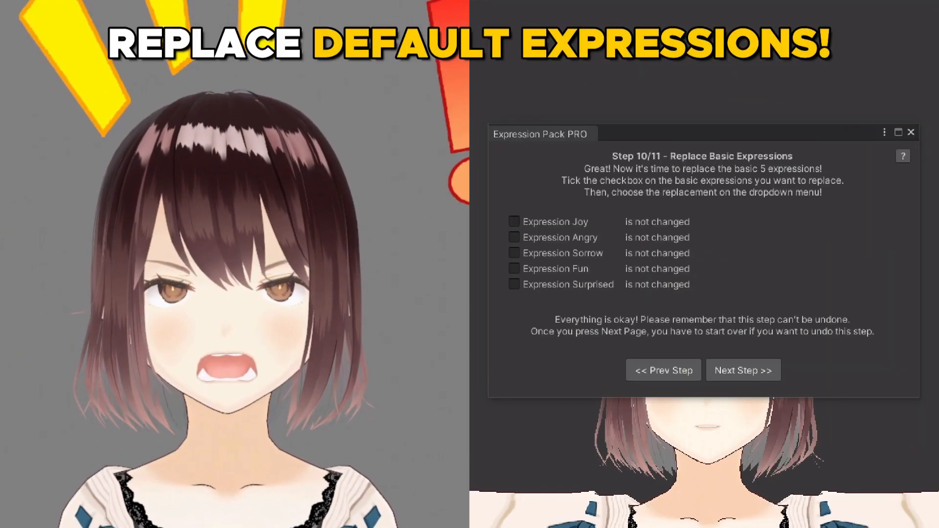